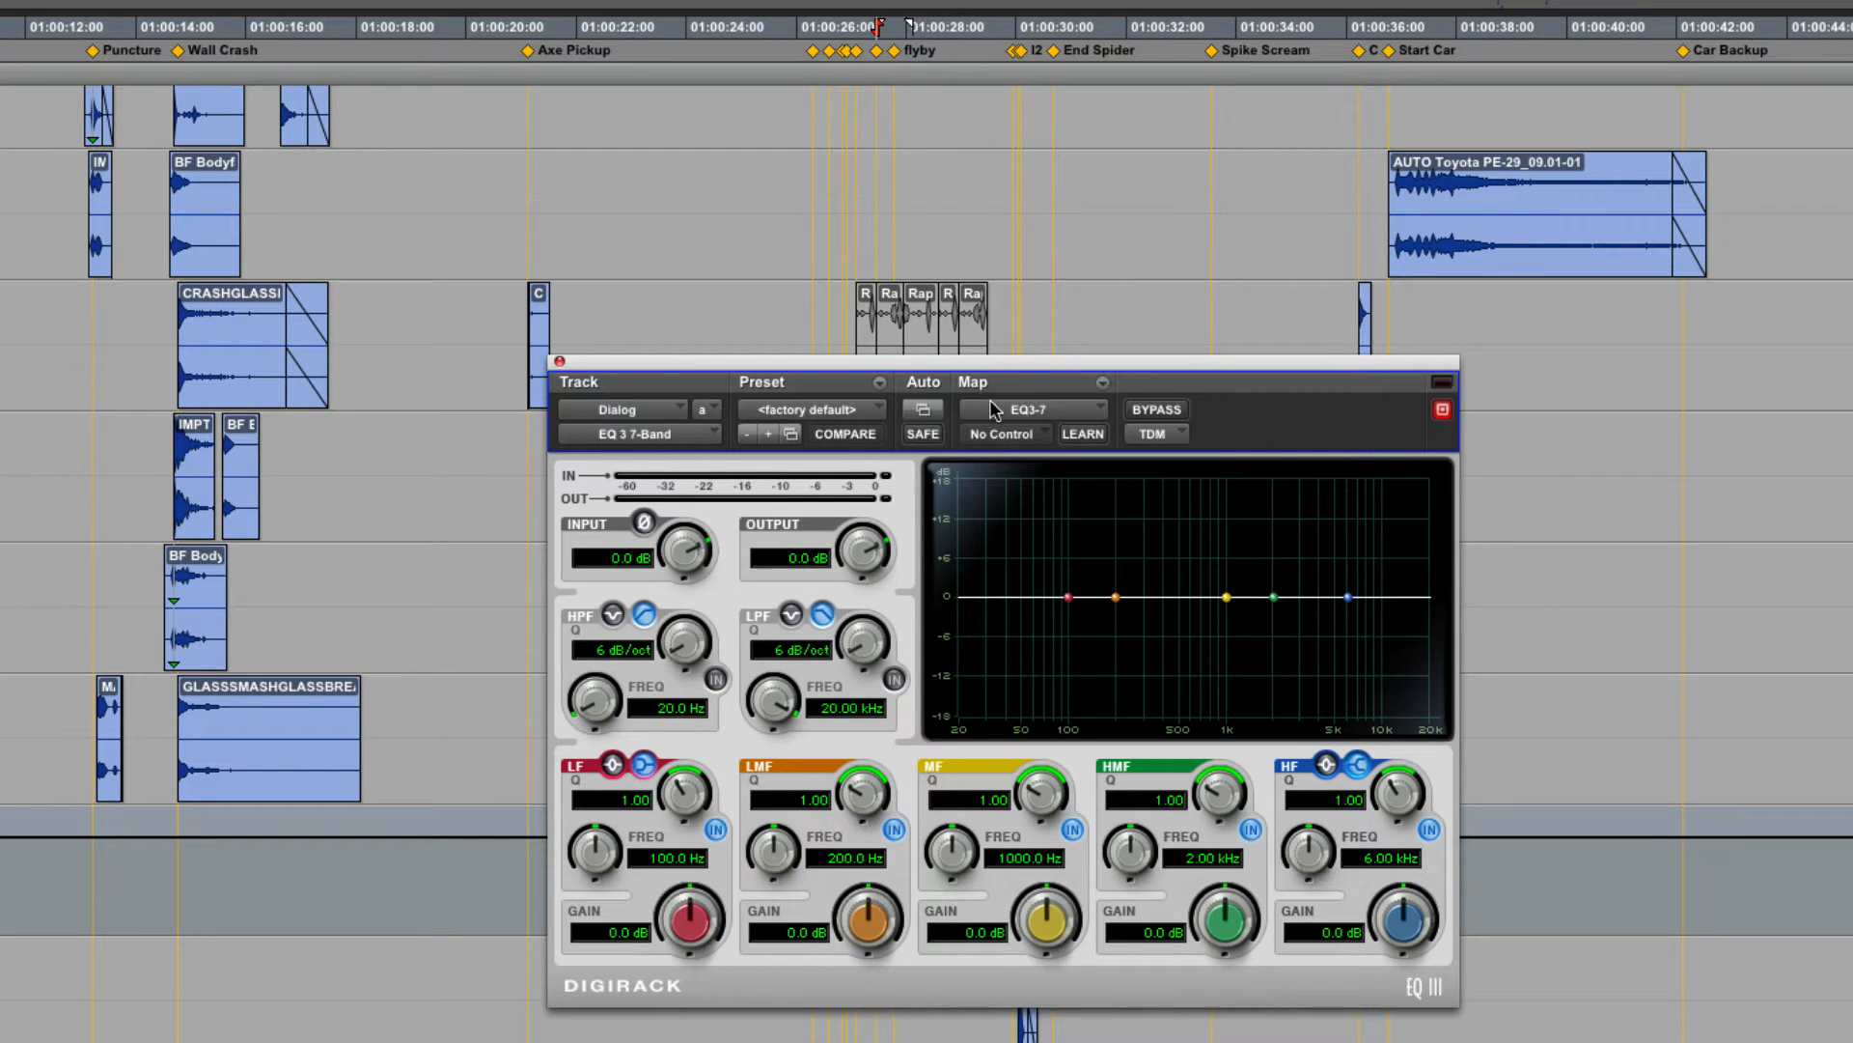
Step: Create Custom Map 3 for the Dialog track's EQ3 7-Band plug-in with learn mode on
{"action": "left_click", "coordinate": [1028, 410]}
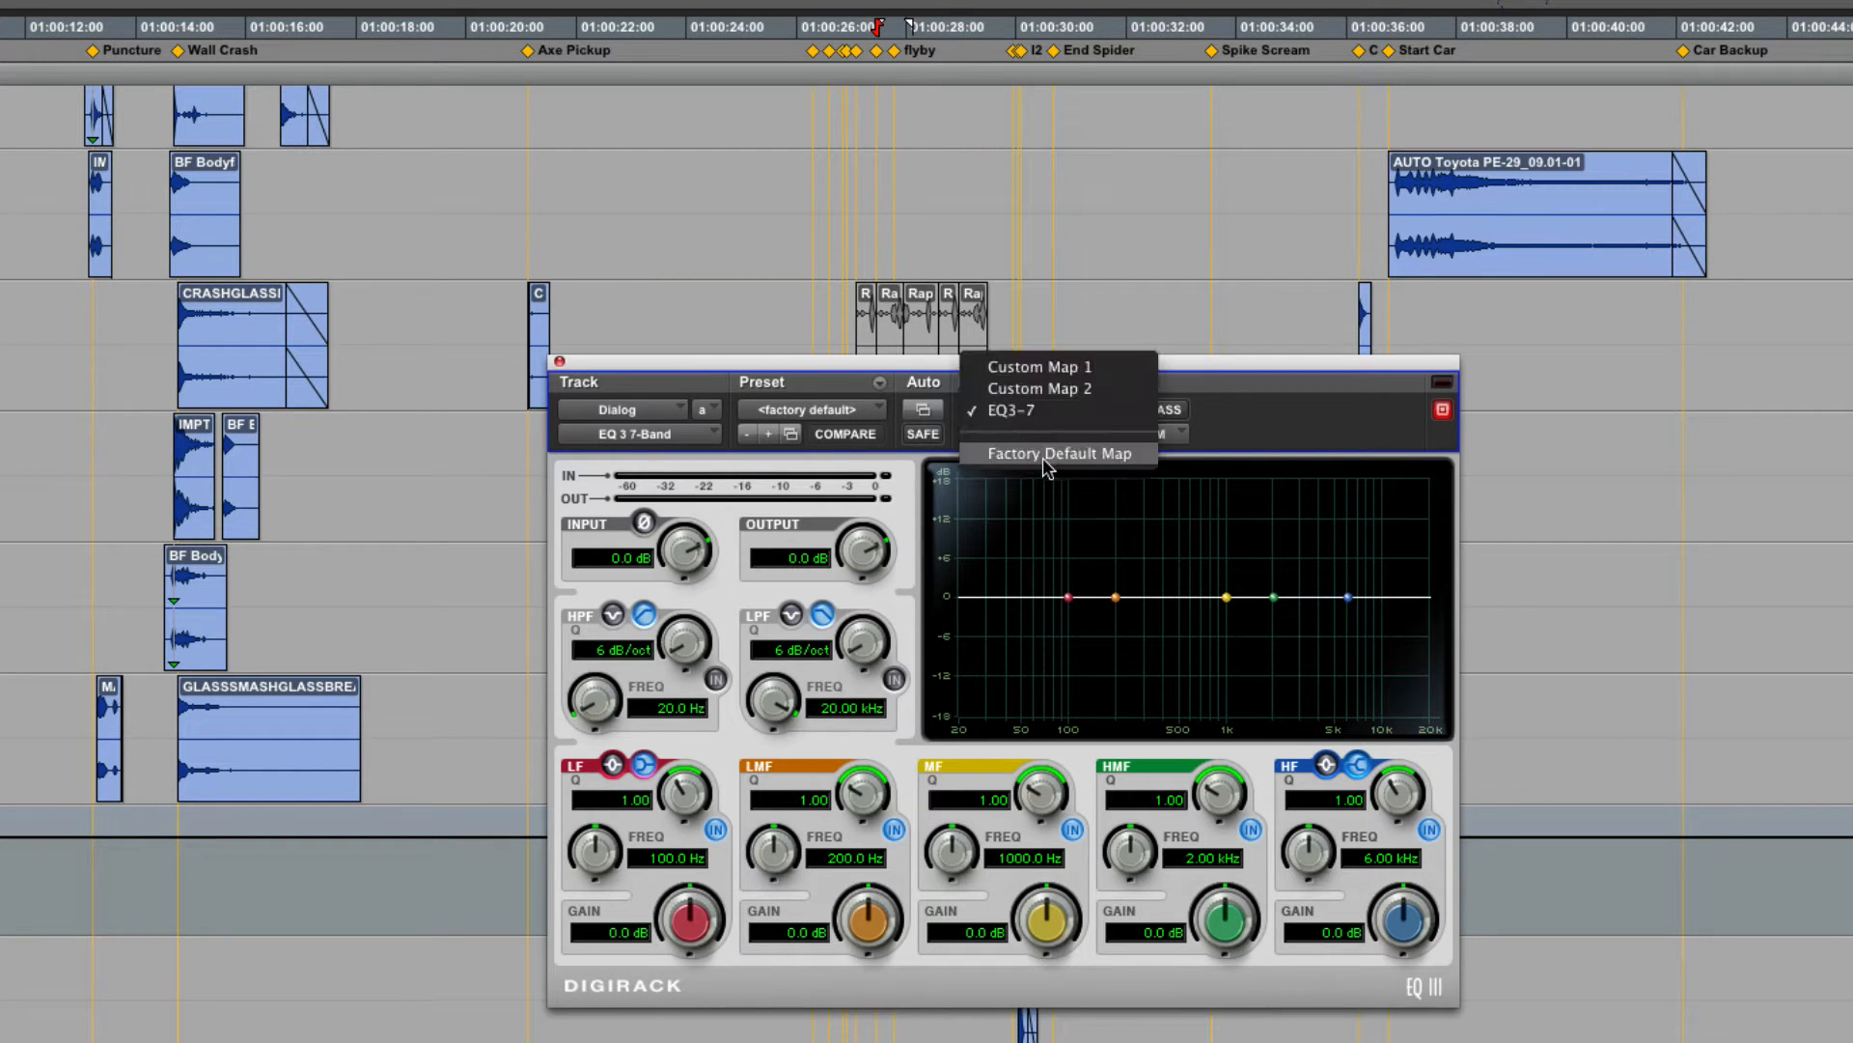
{"action": "left_click", "coordinate": [1062, 453]}
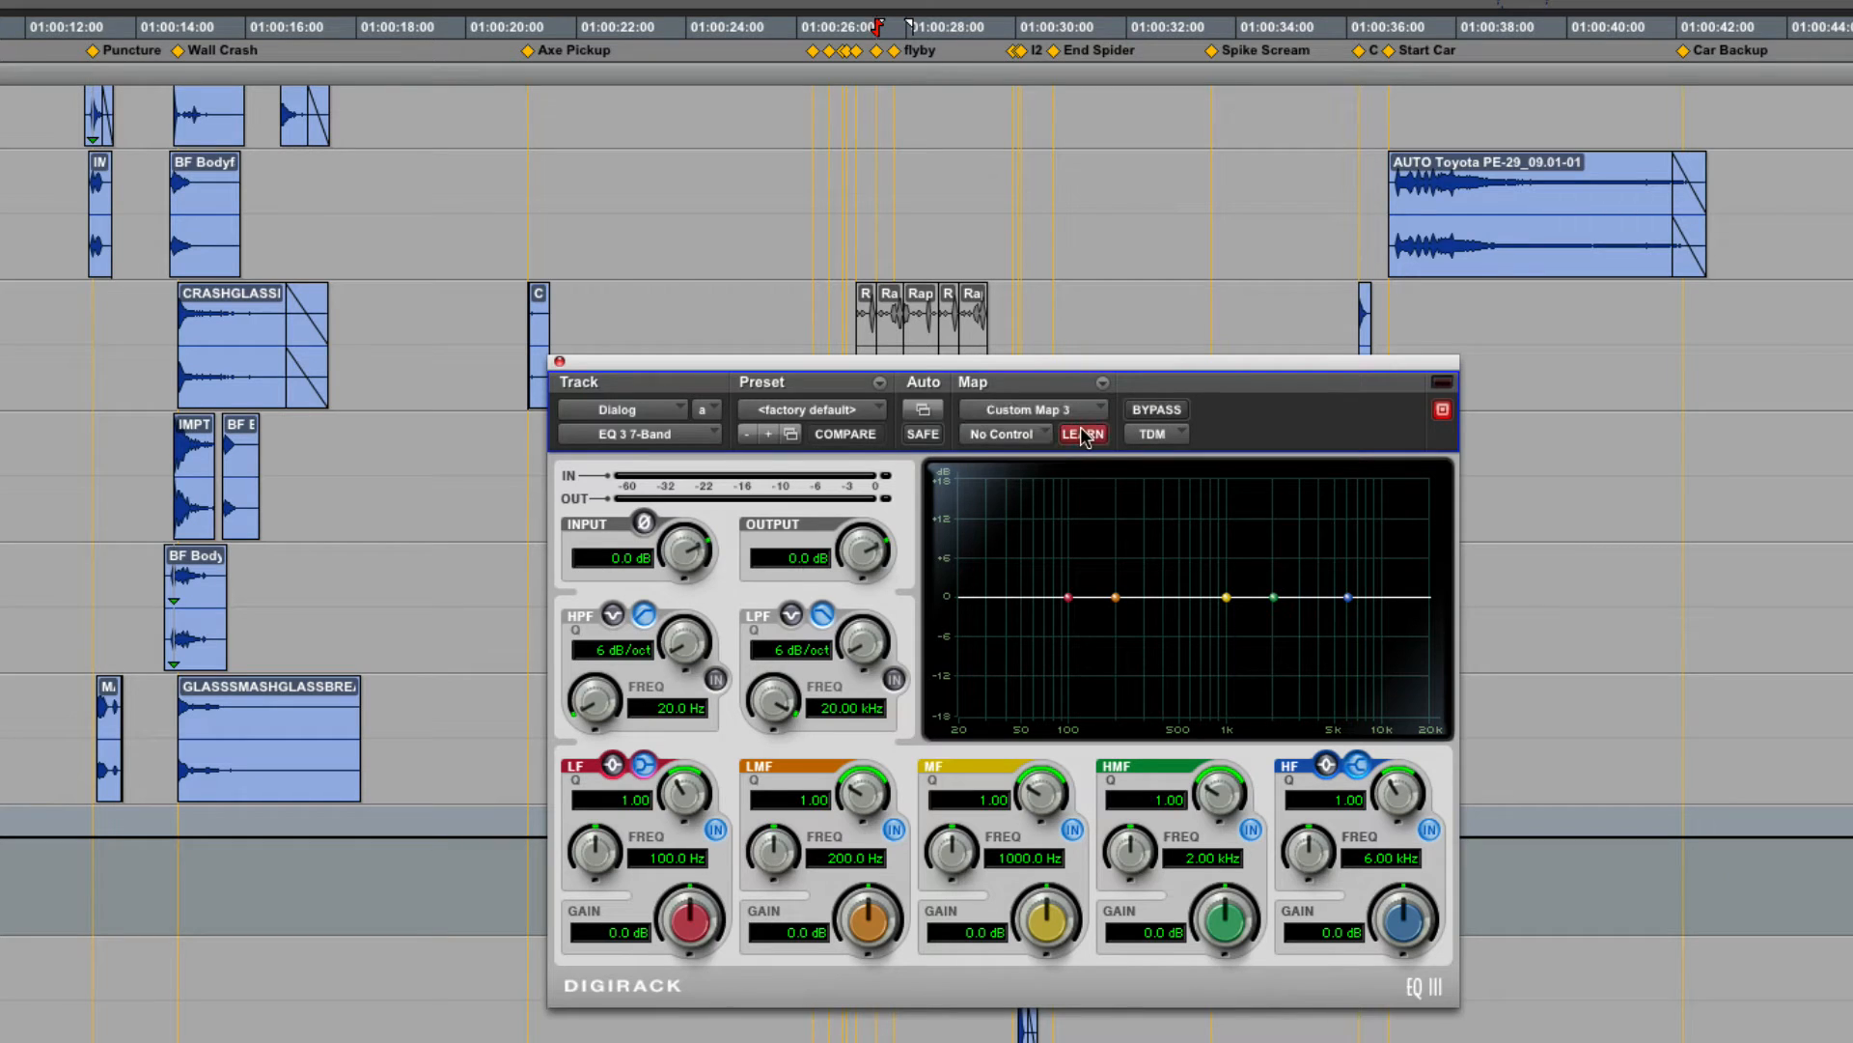
{"action": "left_click", "coordinate": [1080, 433]}
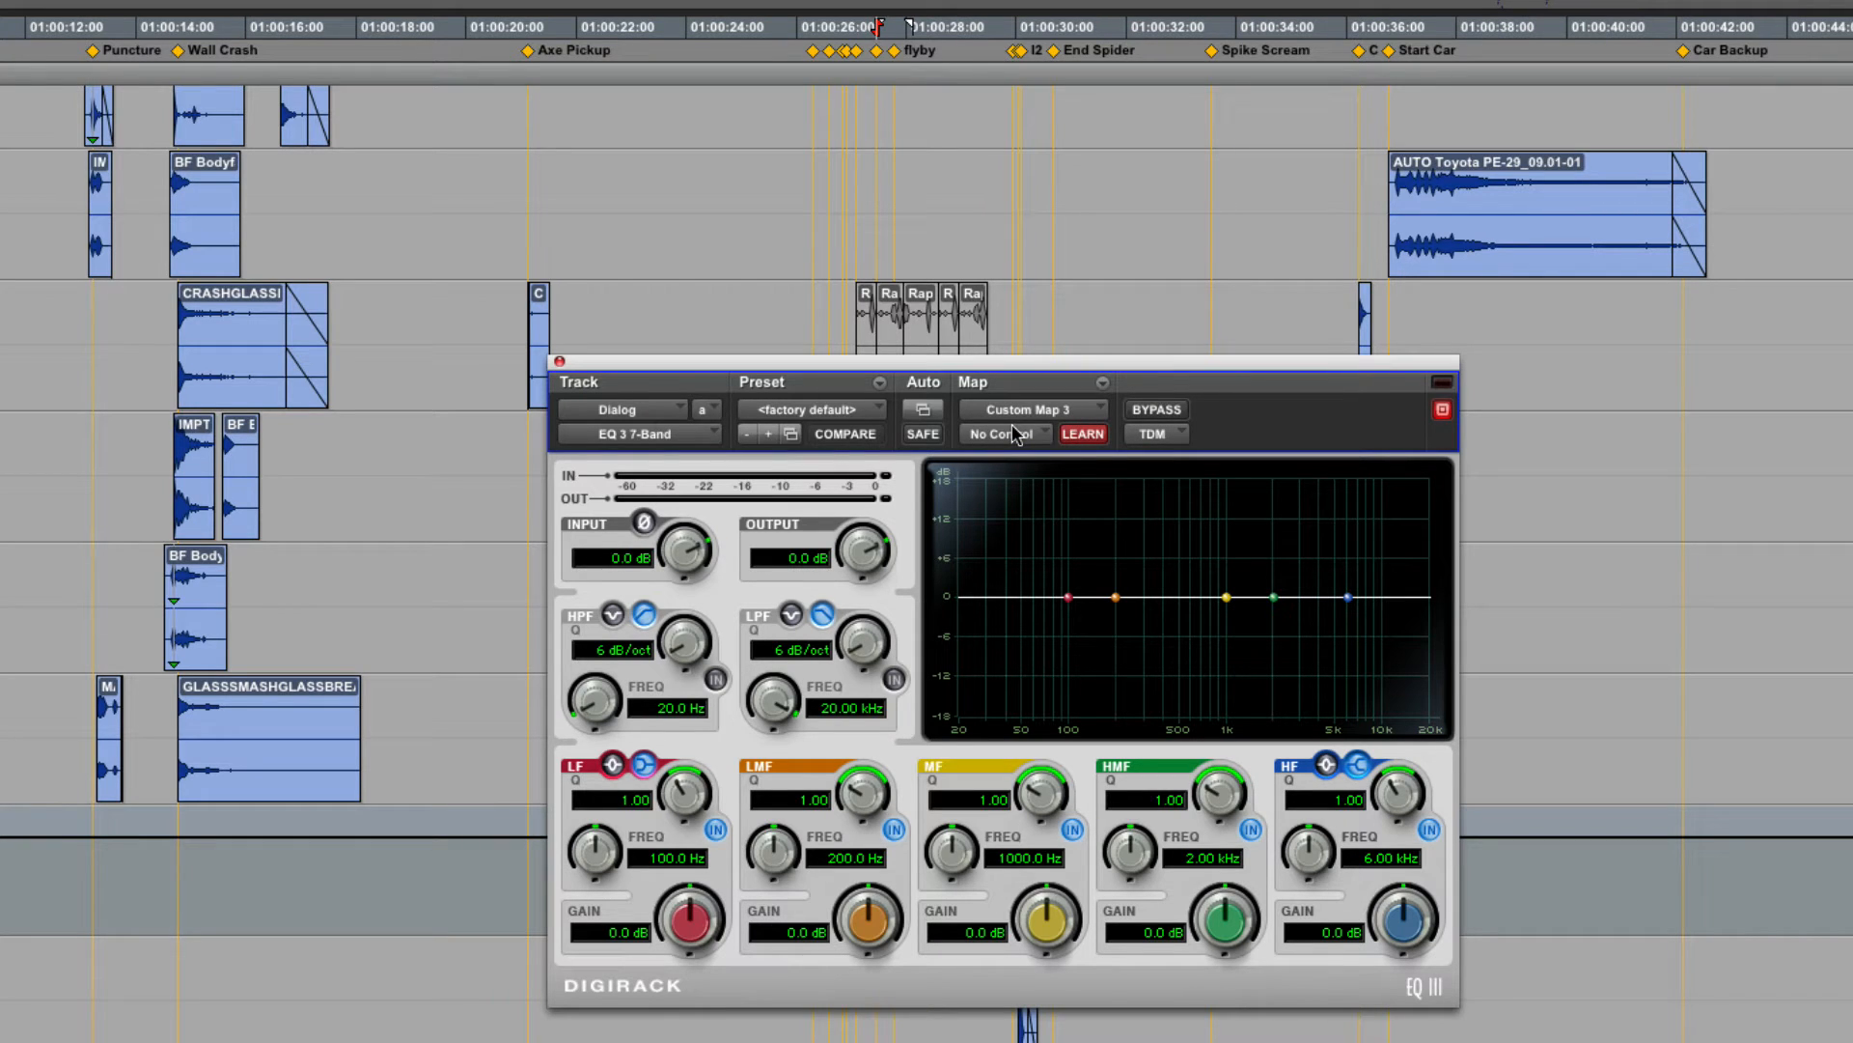
Step: Assign Low Band Gain, Freq, Q and Type to encoders, then turn learn mode off
{"action": "left_click", "coordinate": [1002, 434]}
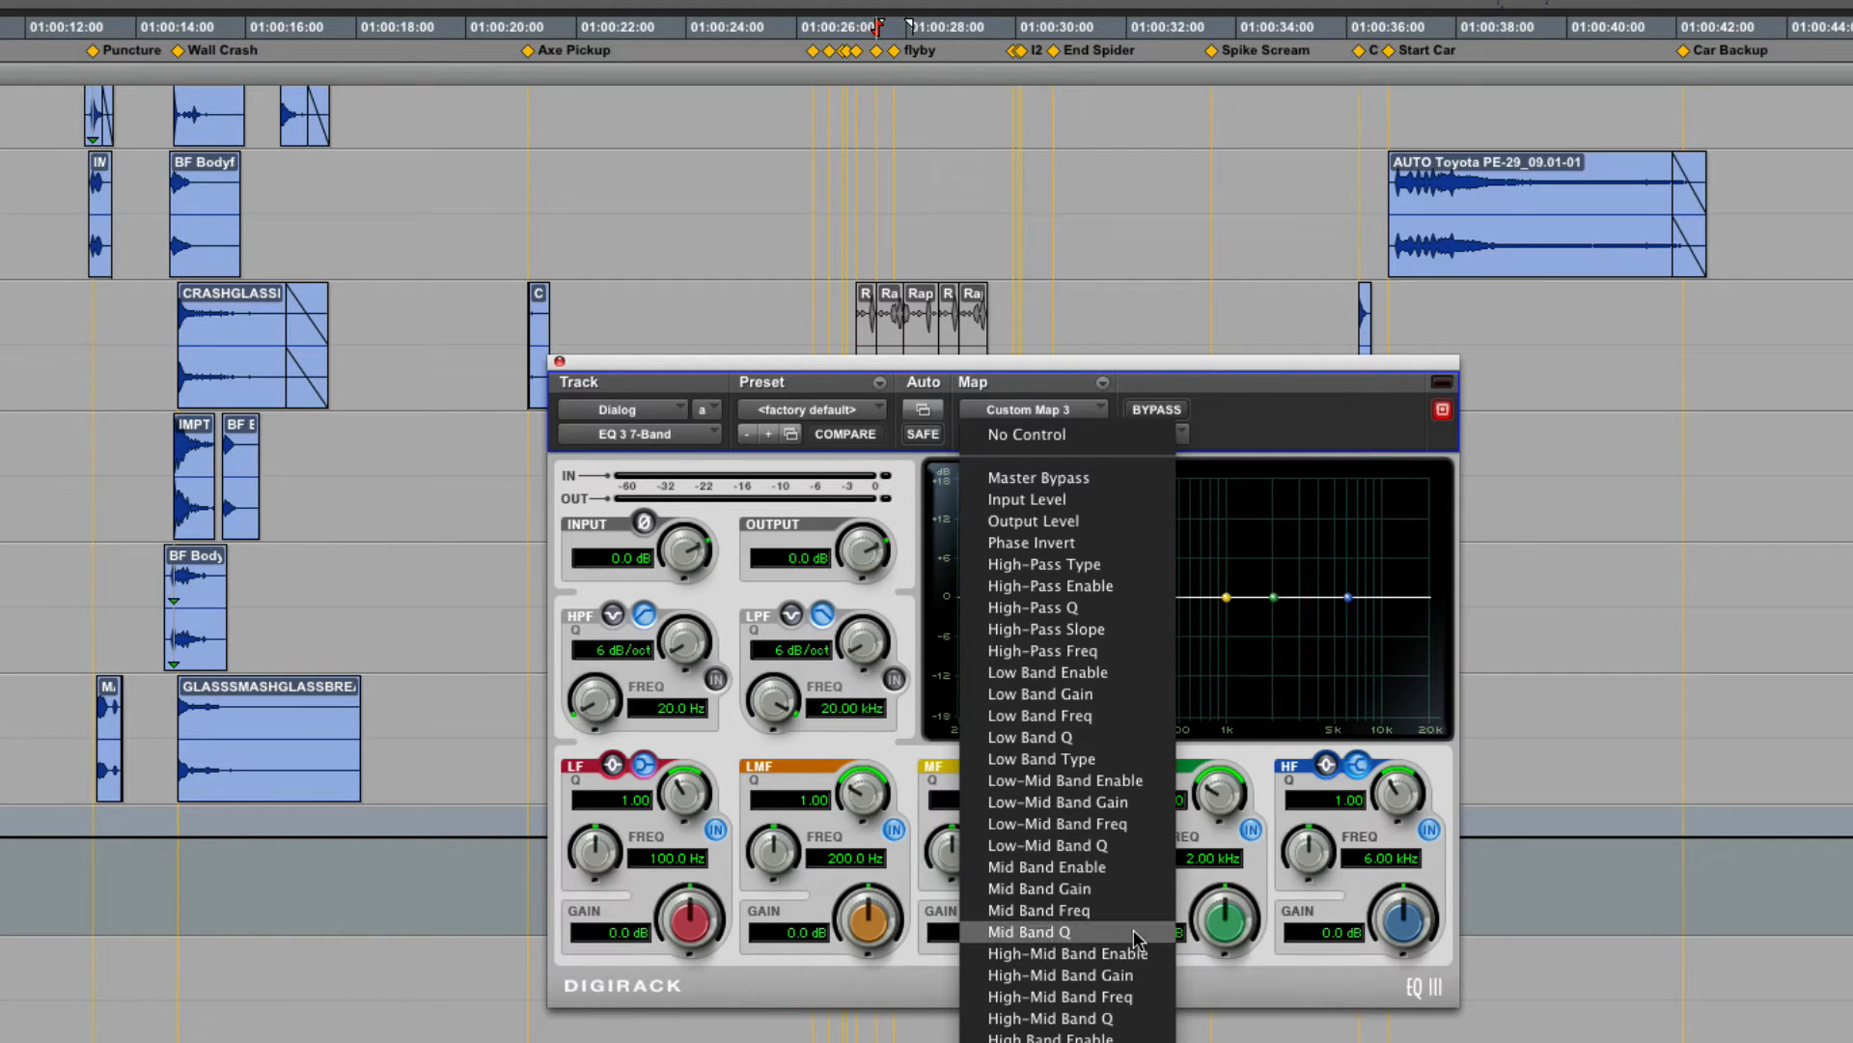
{"action": "mouse_move", "coordinate": [1093, 585]}
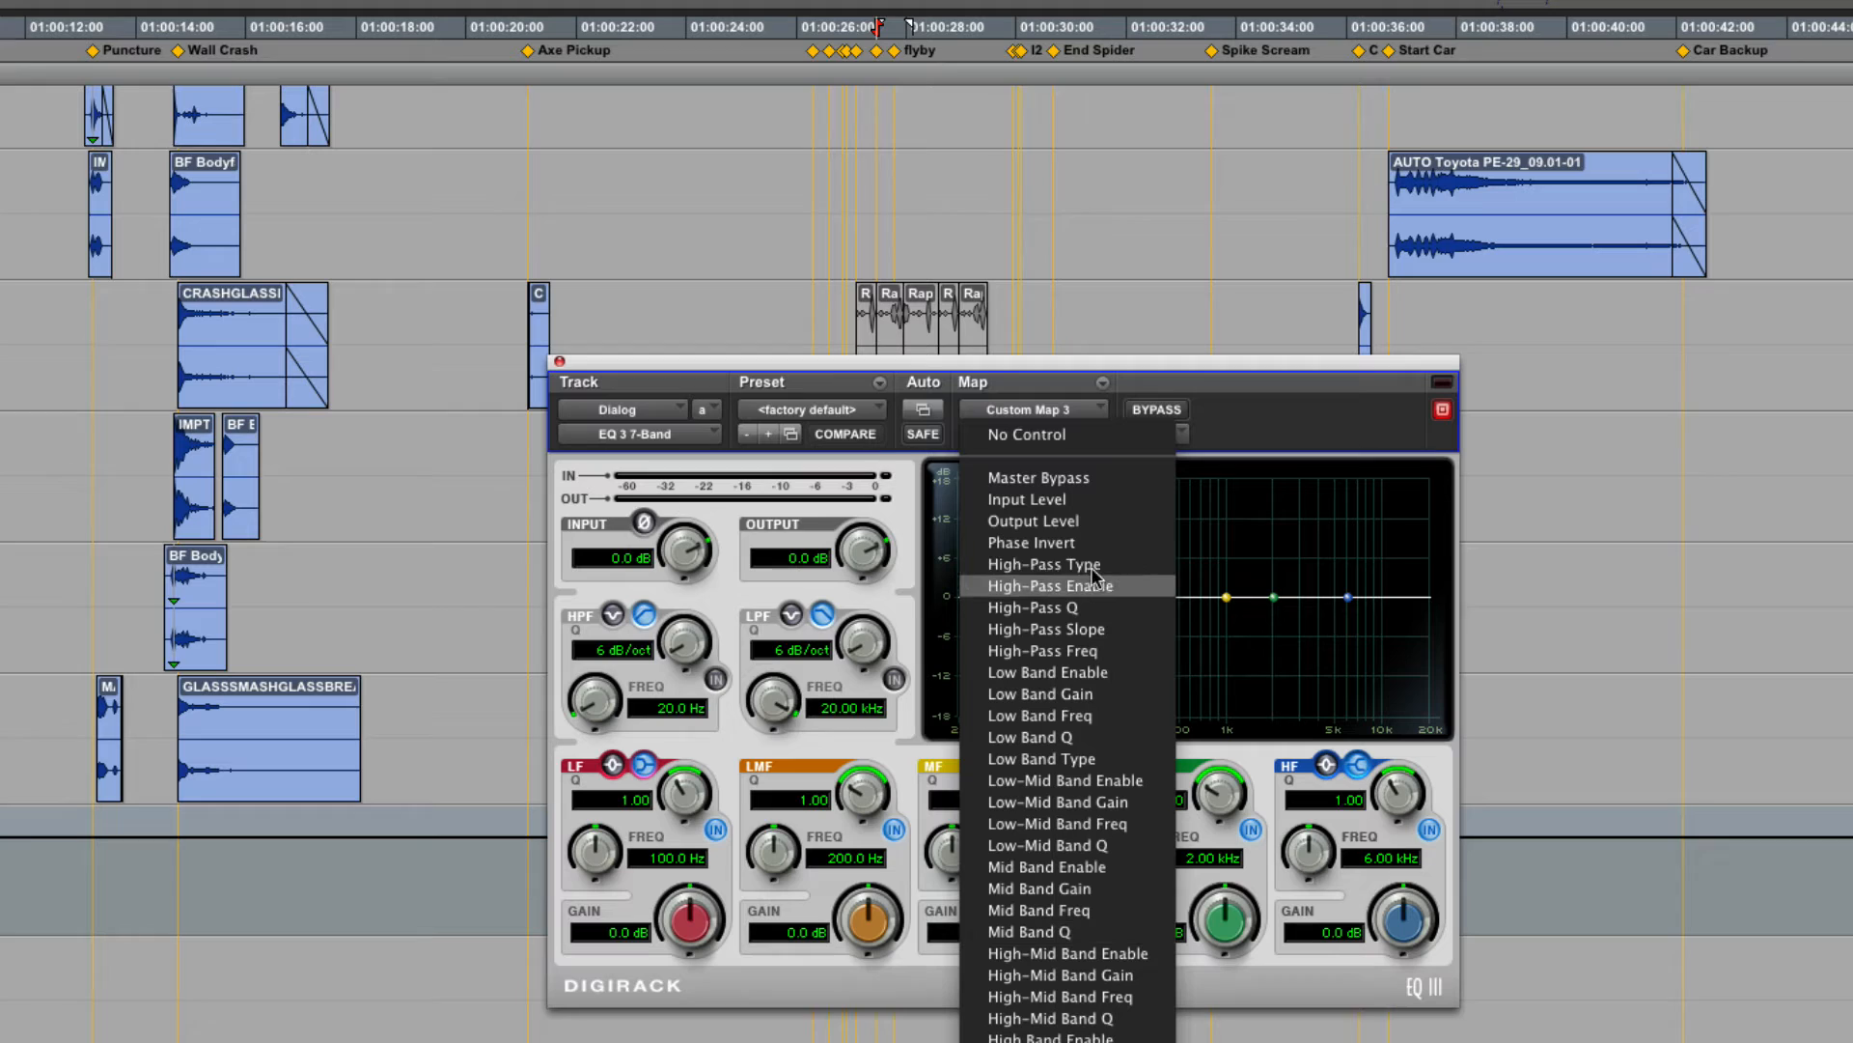
{"action": "mouse_move", "coordinate": [1097, 699]}
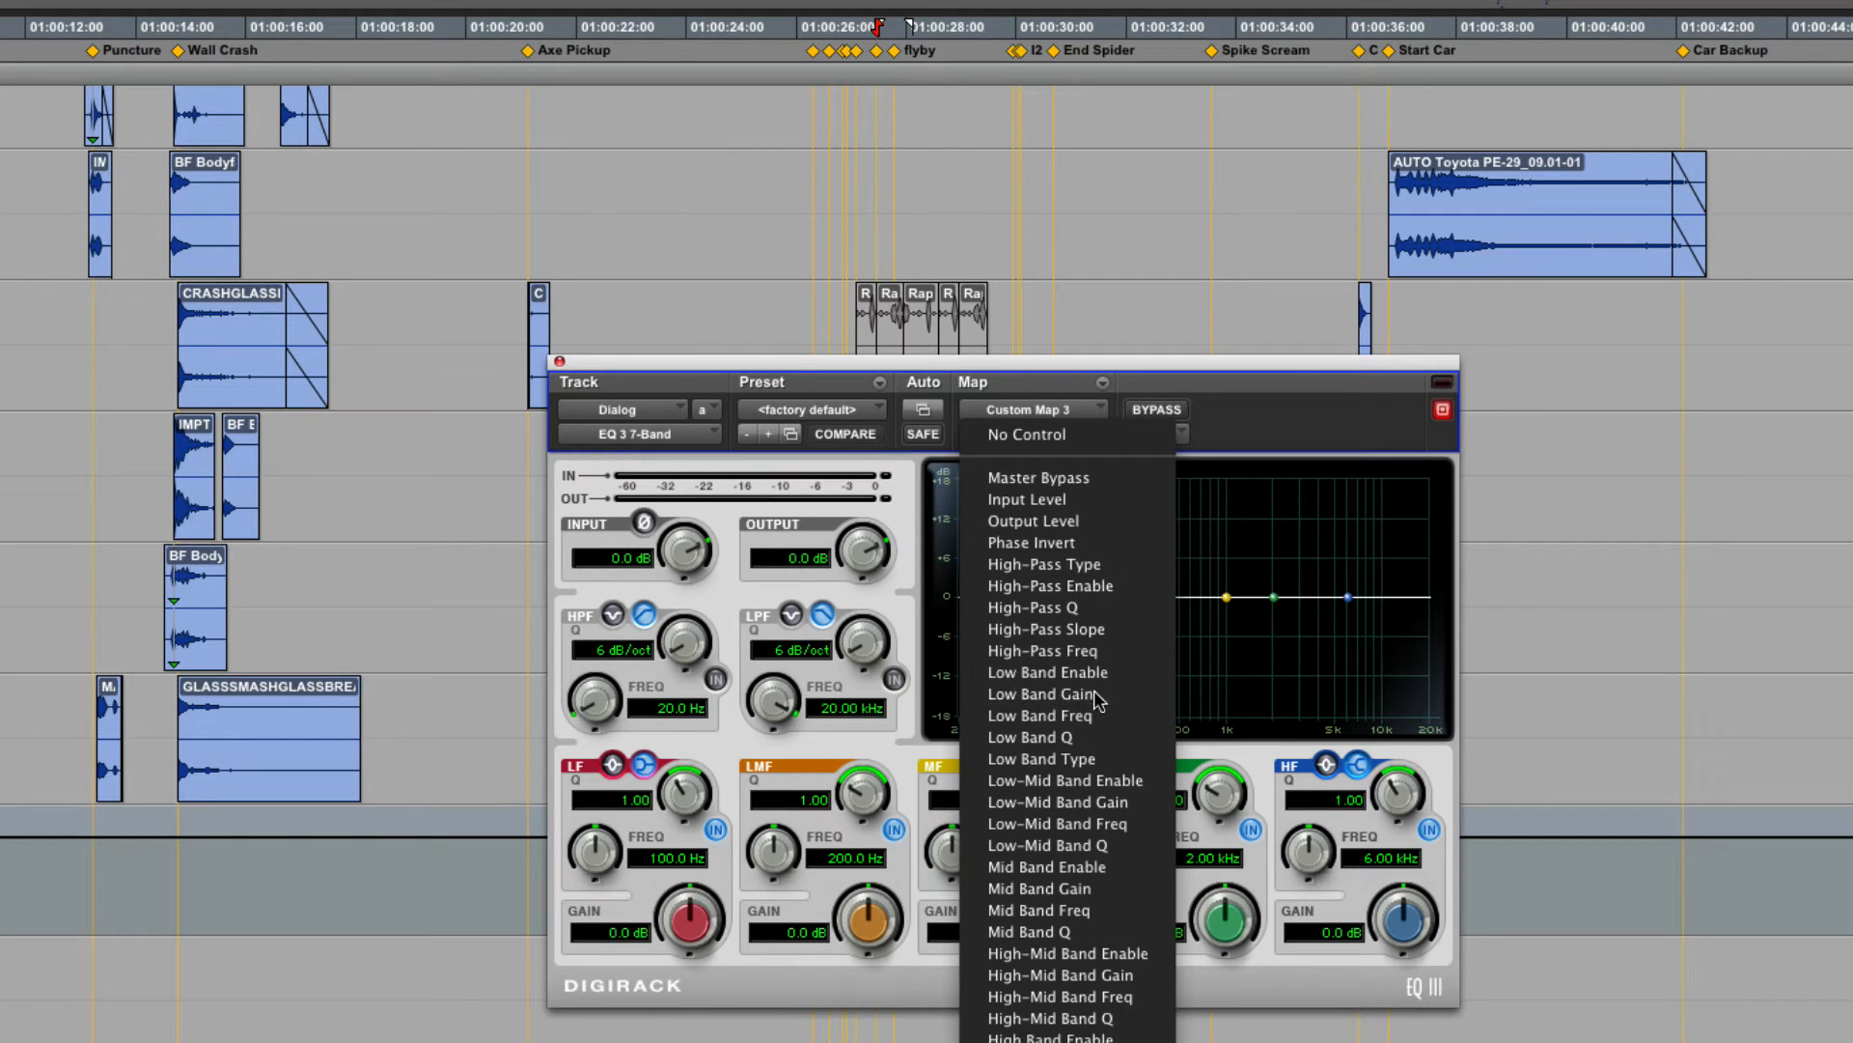
{"action": "left_click", "coordinate": [1042, 694]}
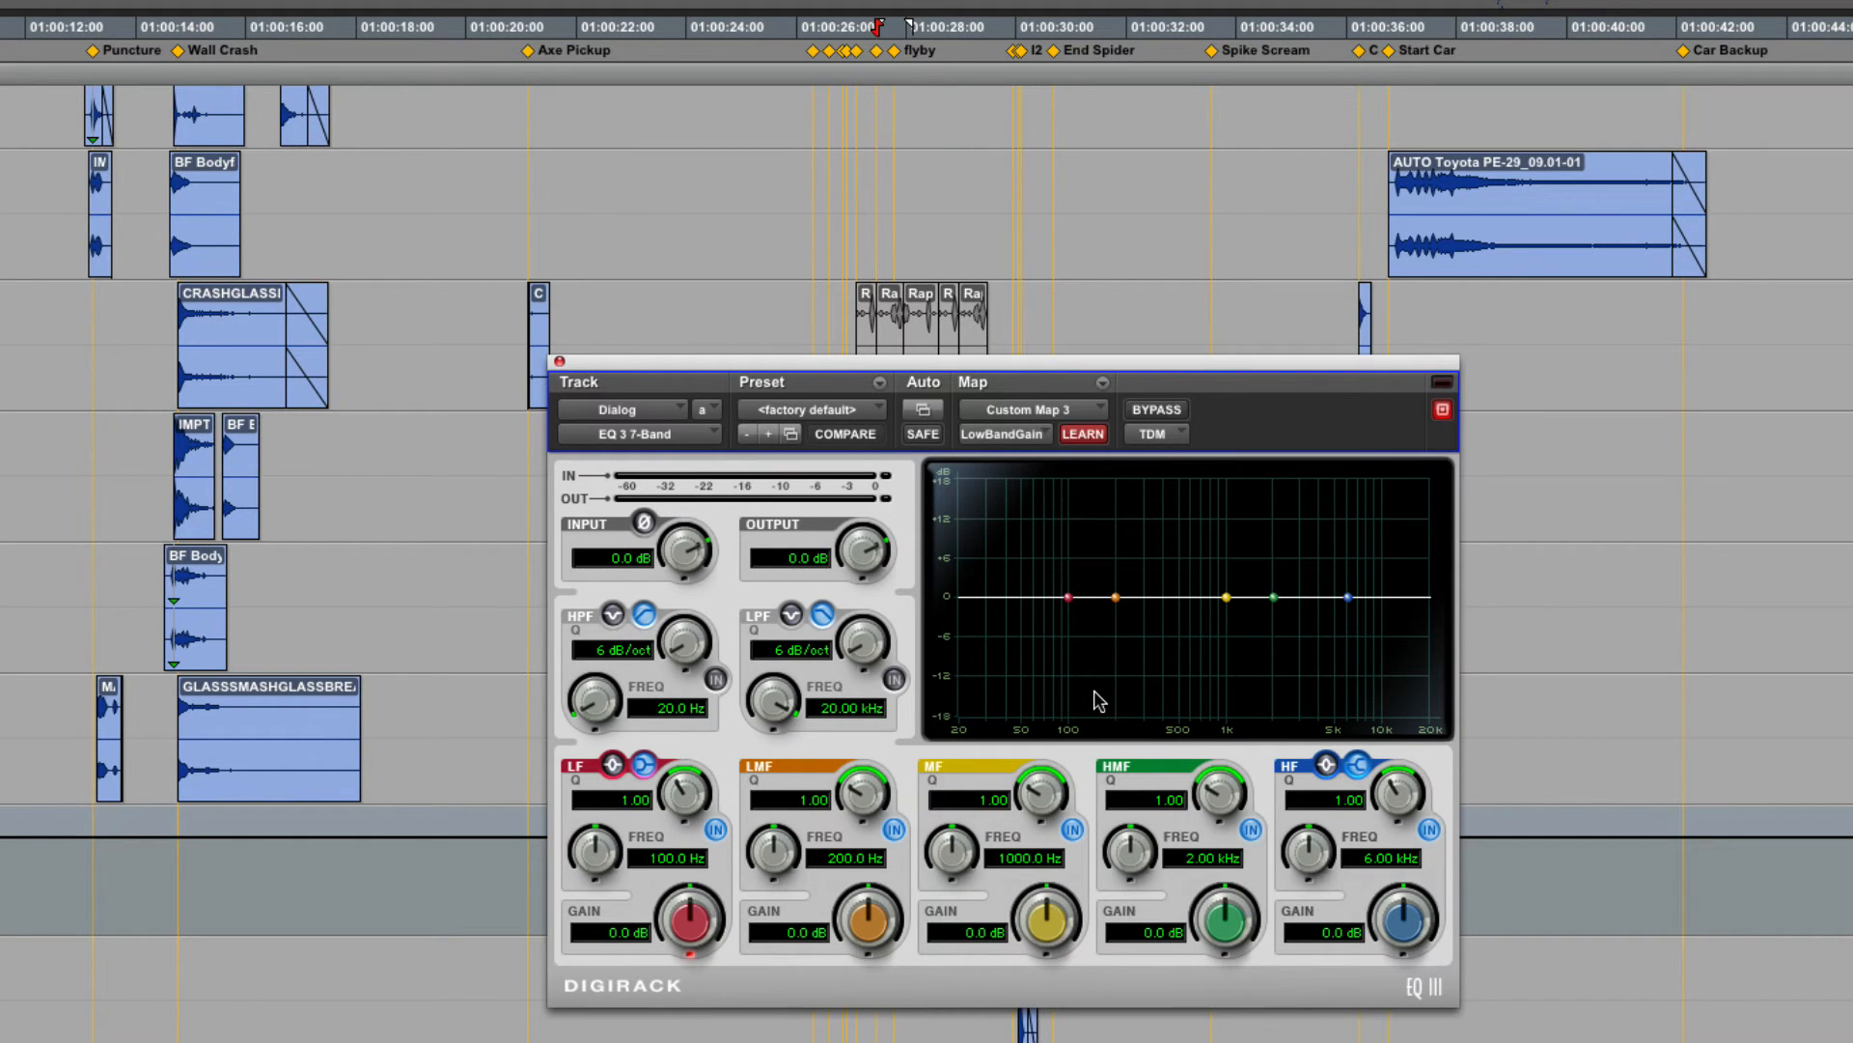
{"action": "mouse_move", "coordinate": [1024, 425]}
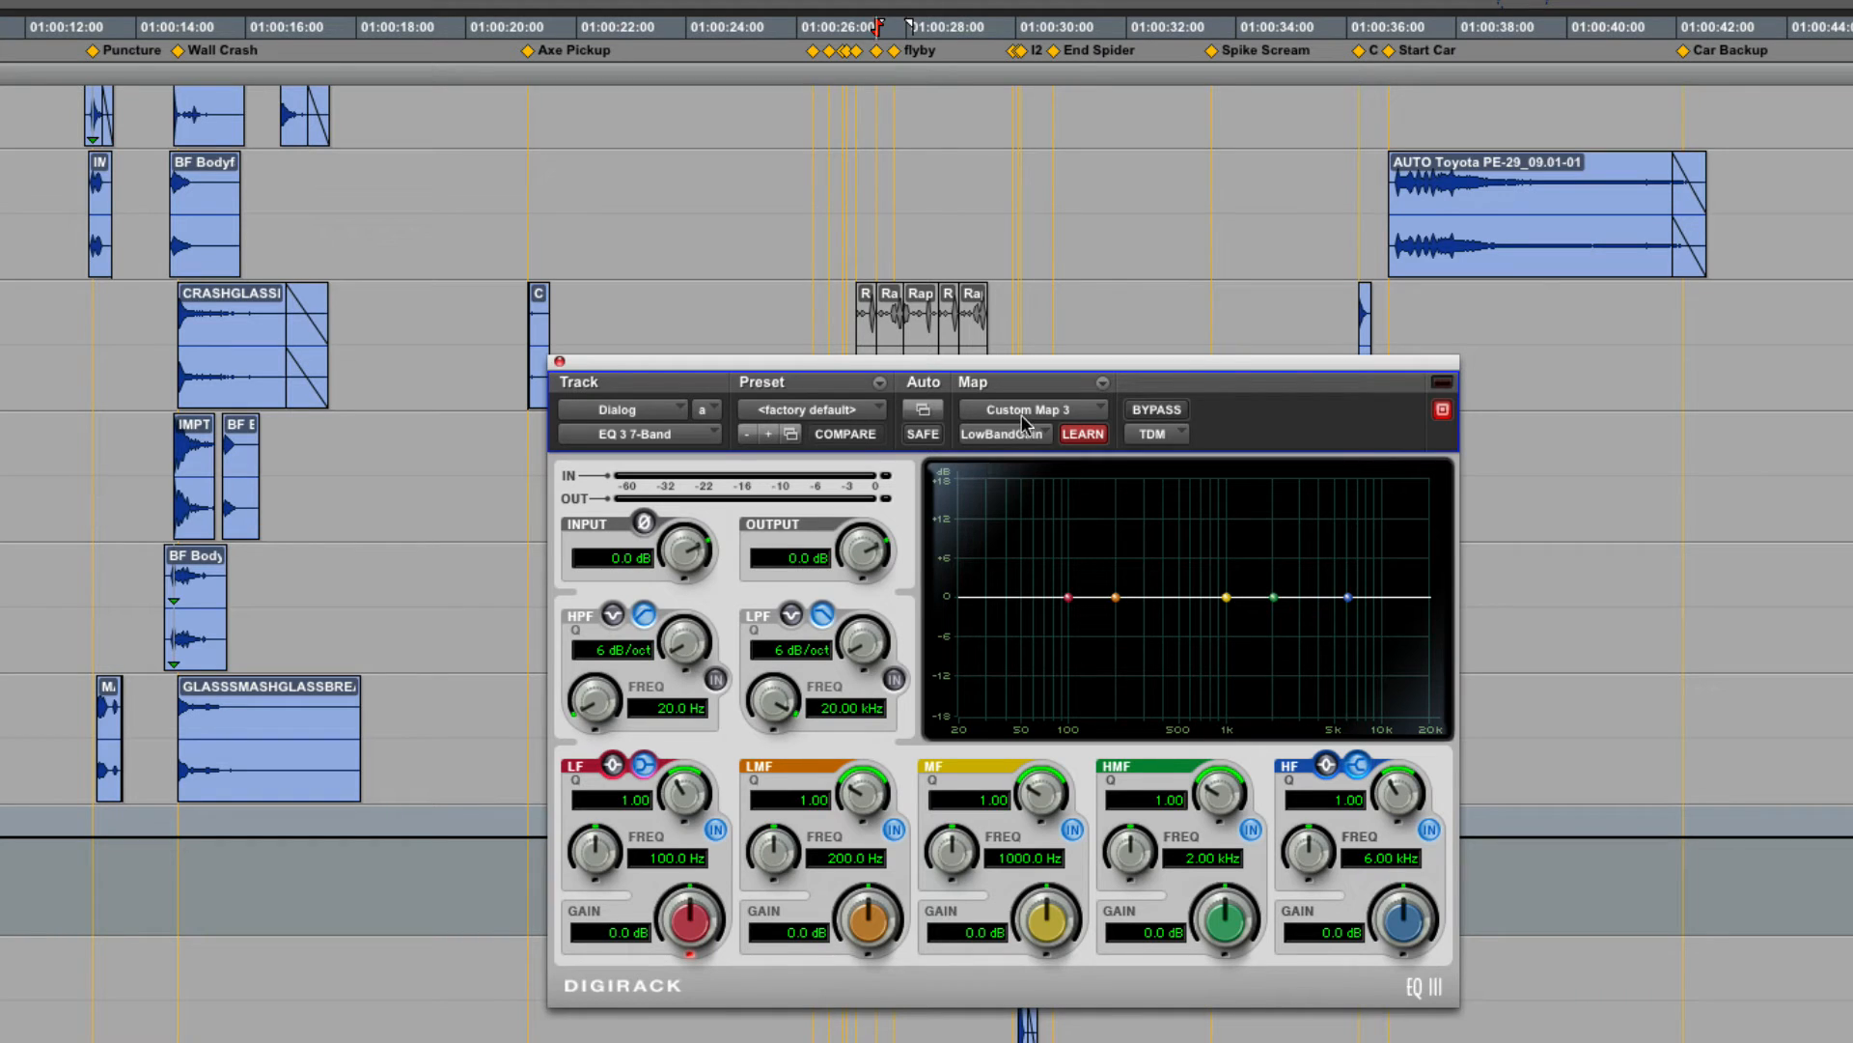
{"action": "left_click", "coordinate": [1034, 410]}
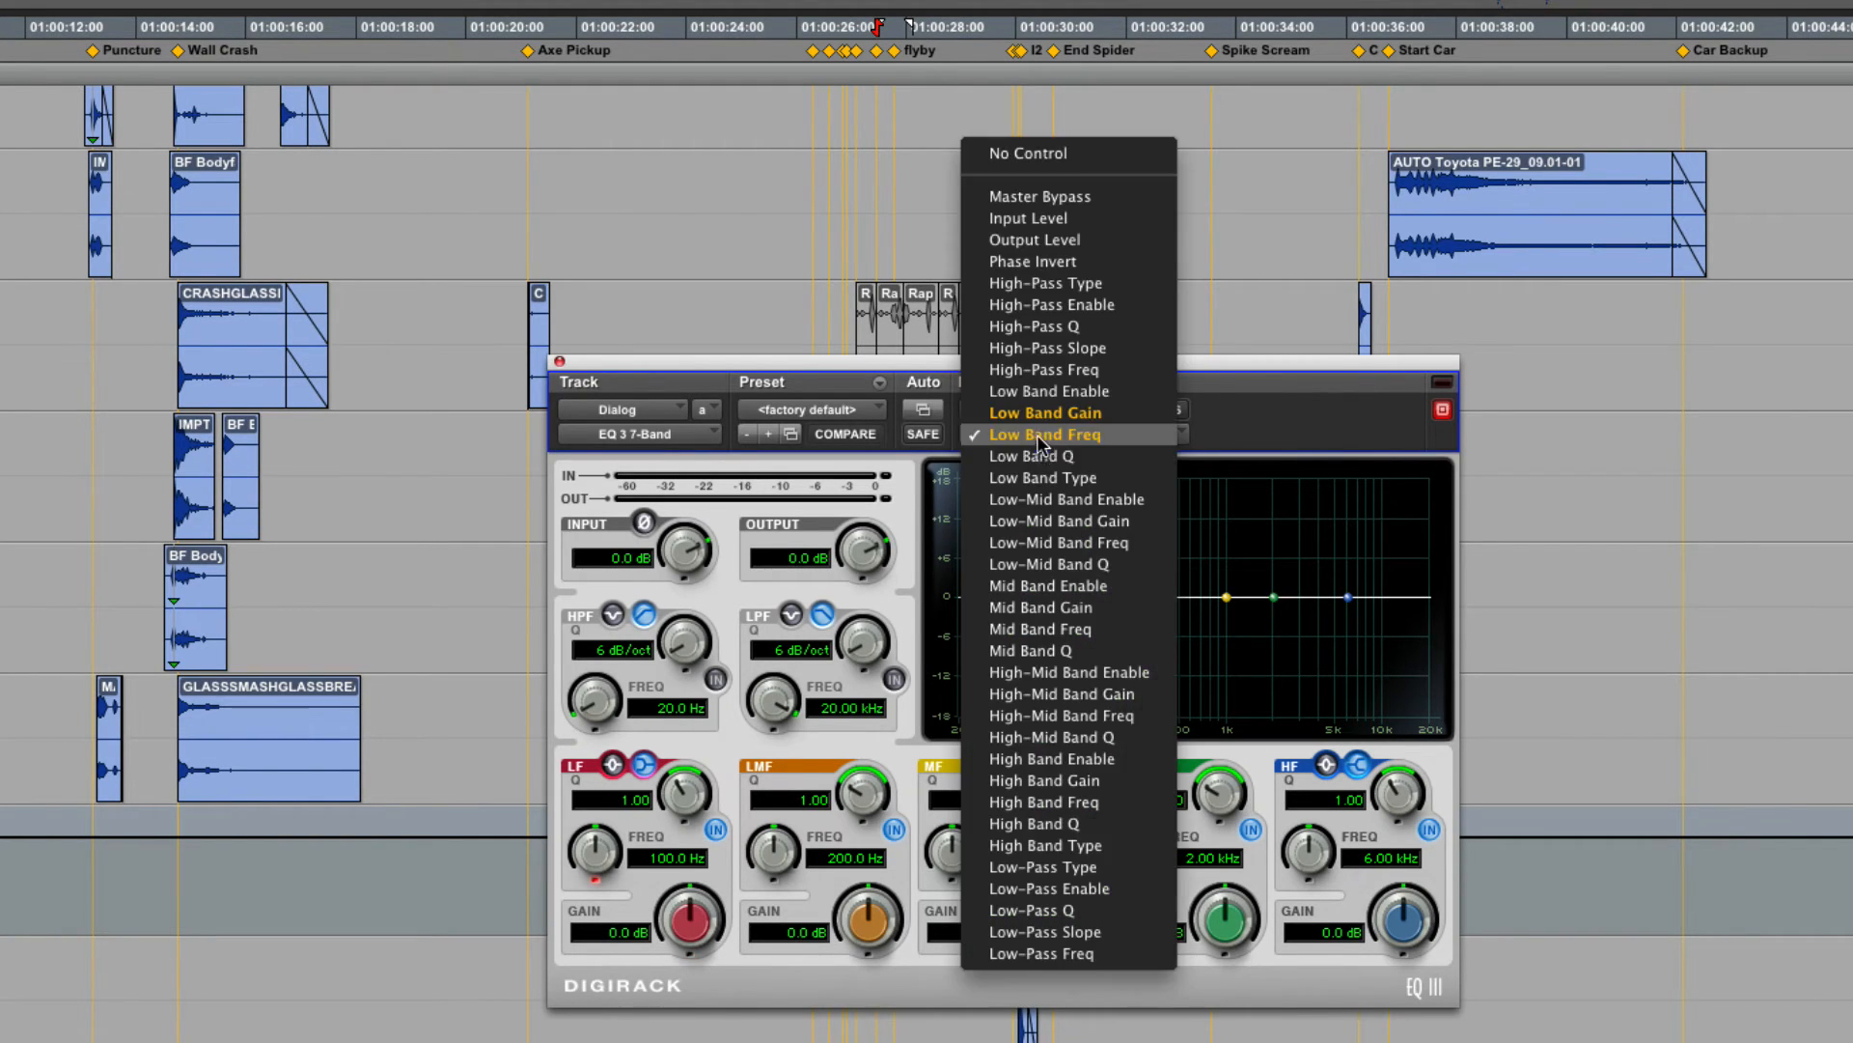
{"action": "left_click", "coordinate": [1031, 455]}
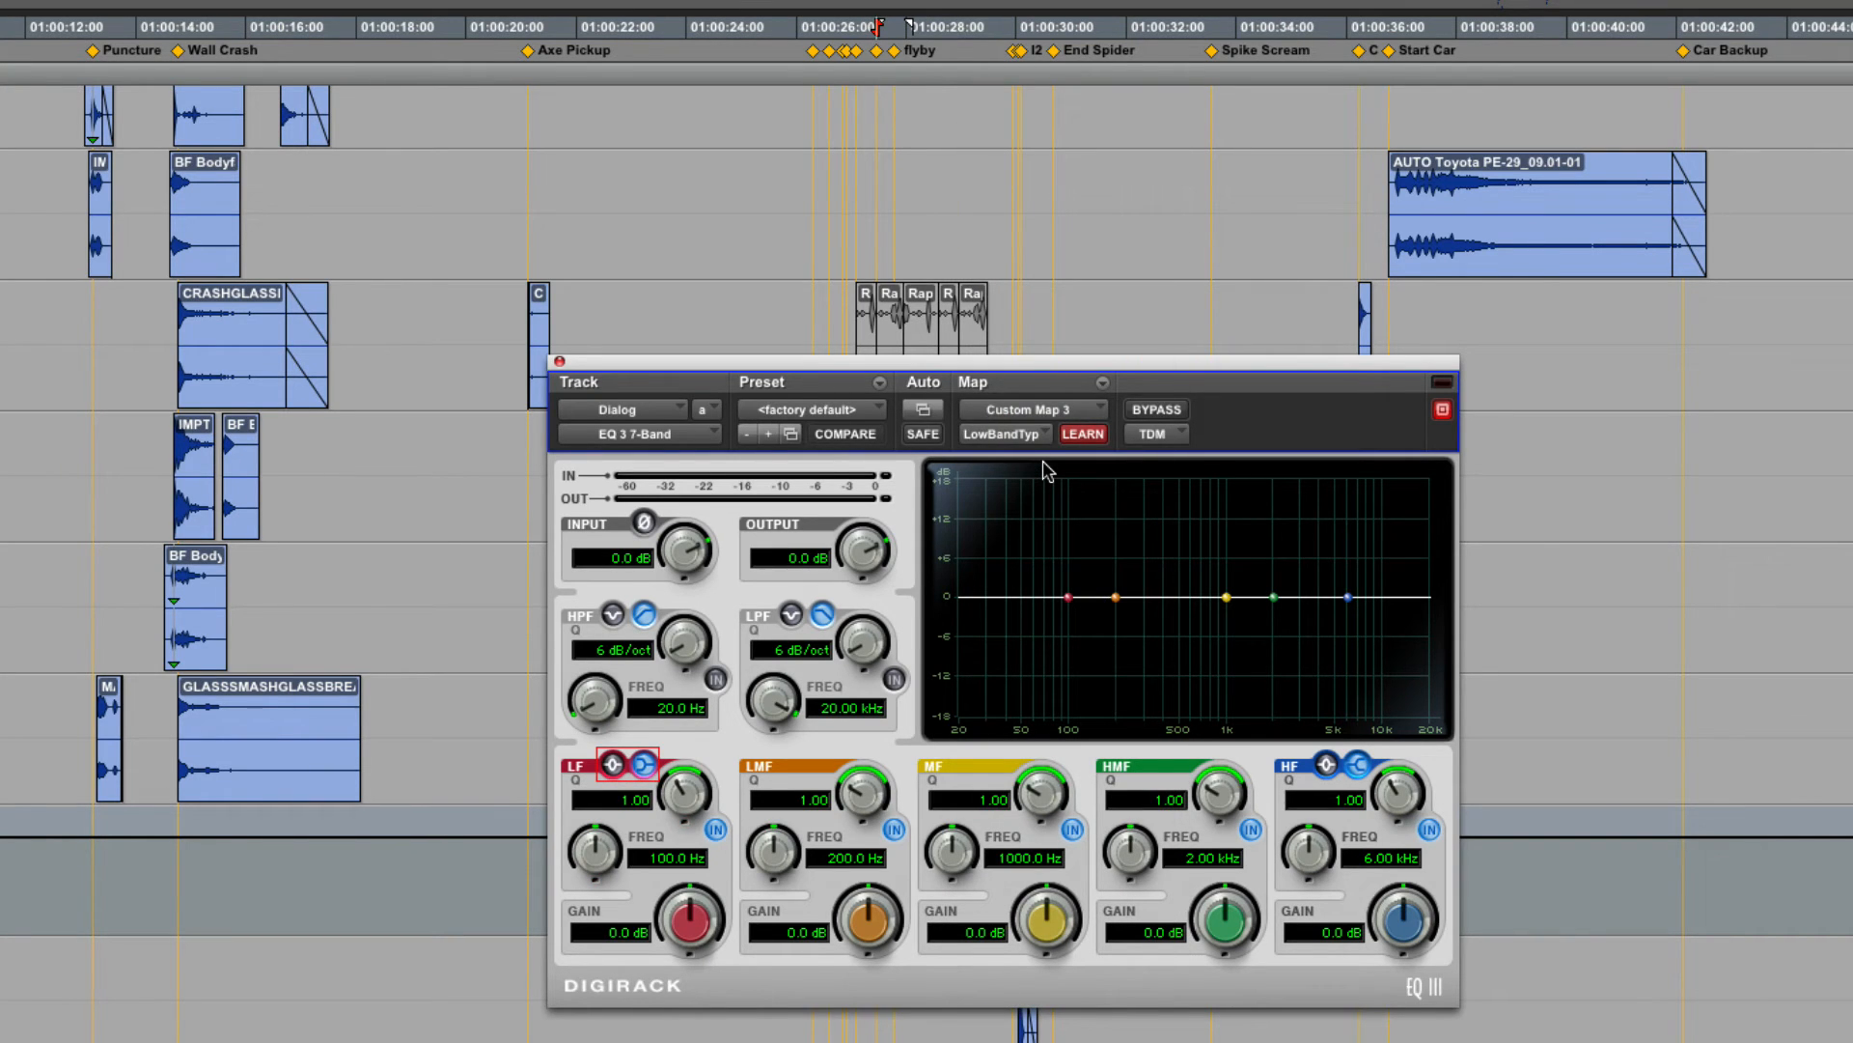
{"action": "left_click", "coordinate": [1031, 409]}
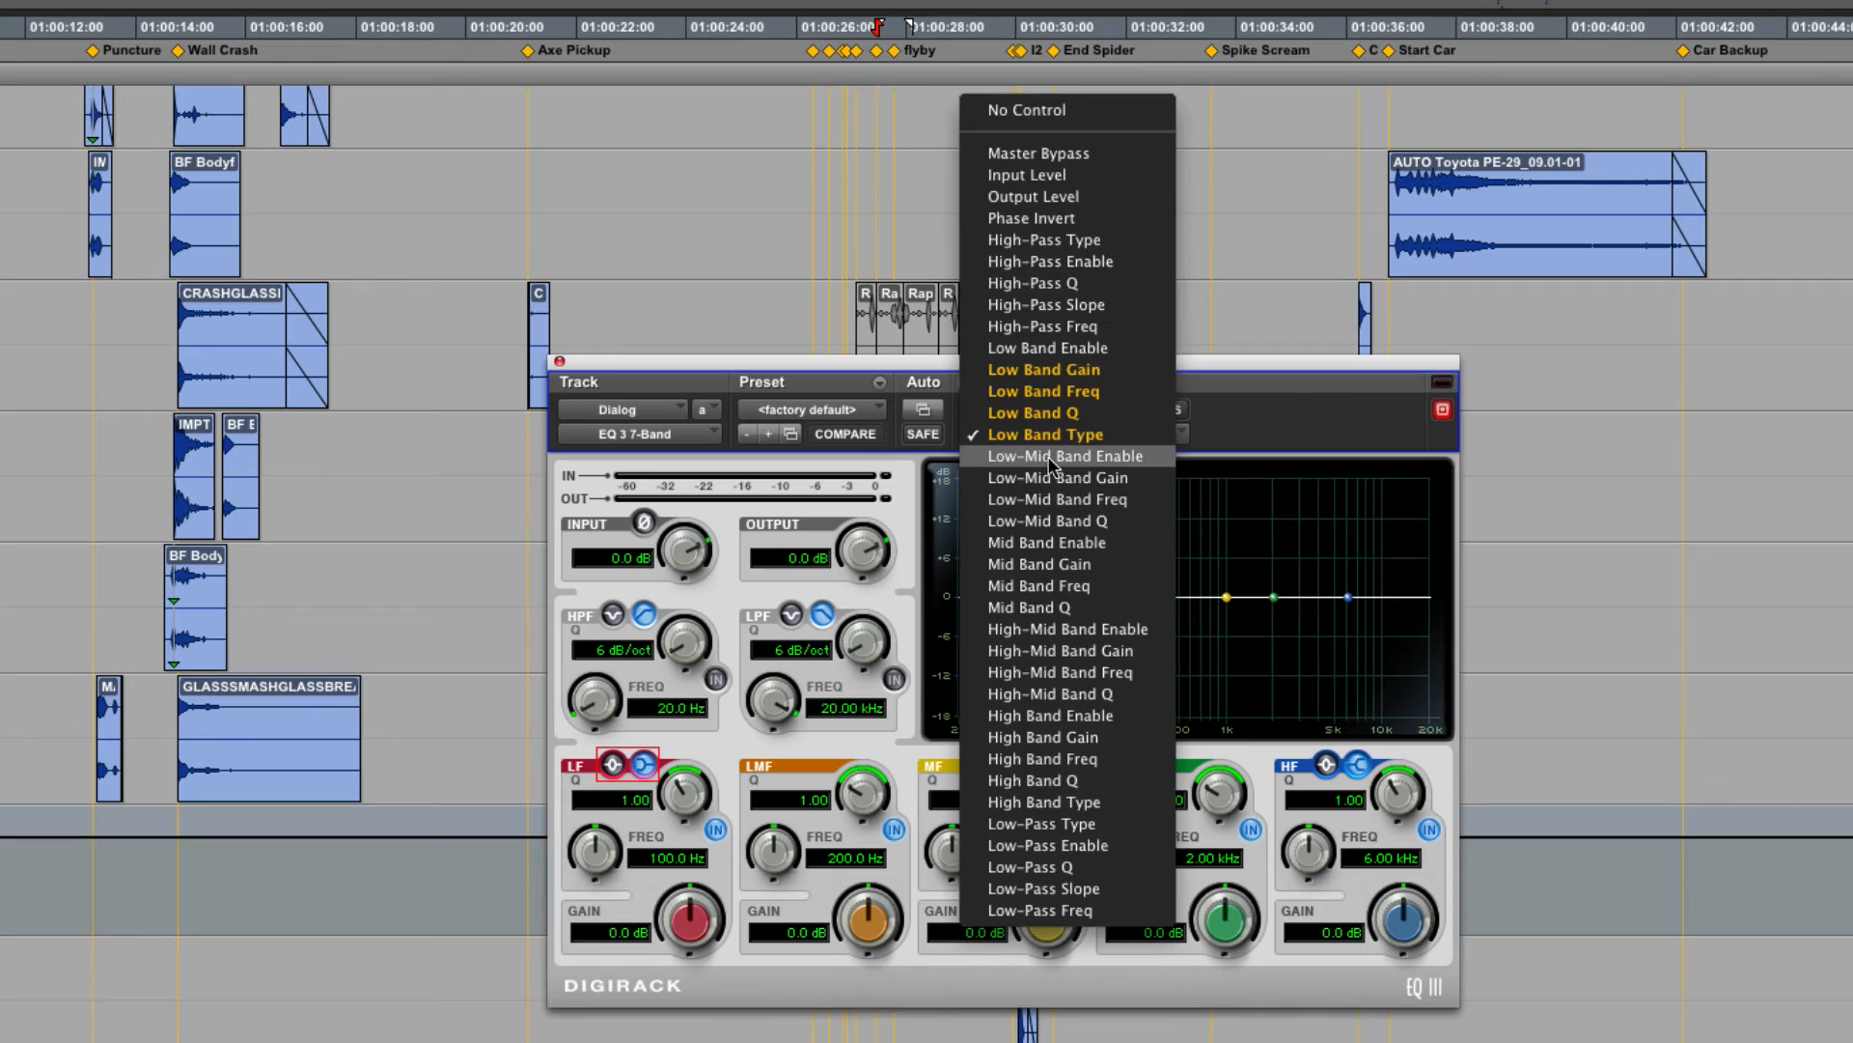
{"action": "left_click", "coordinate": [1063, 454]}
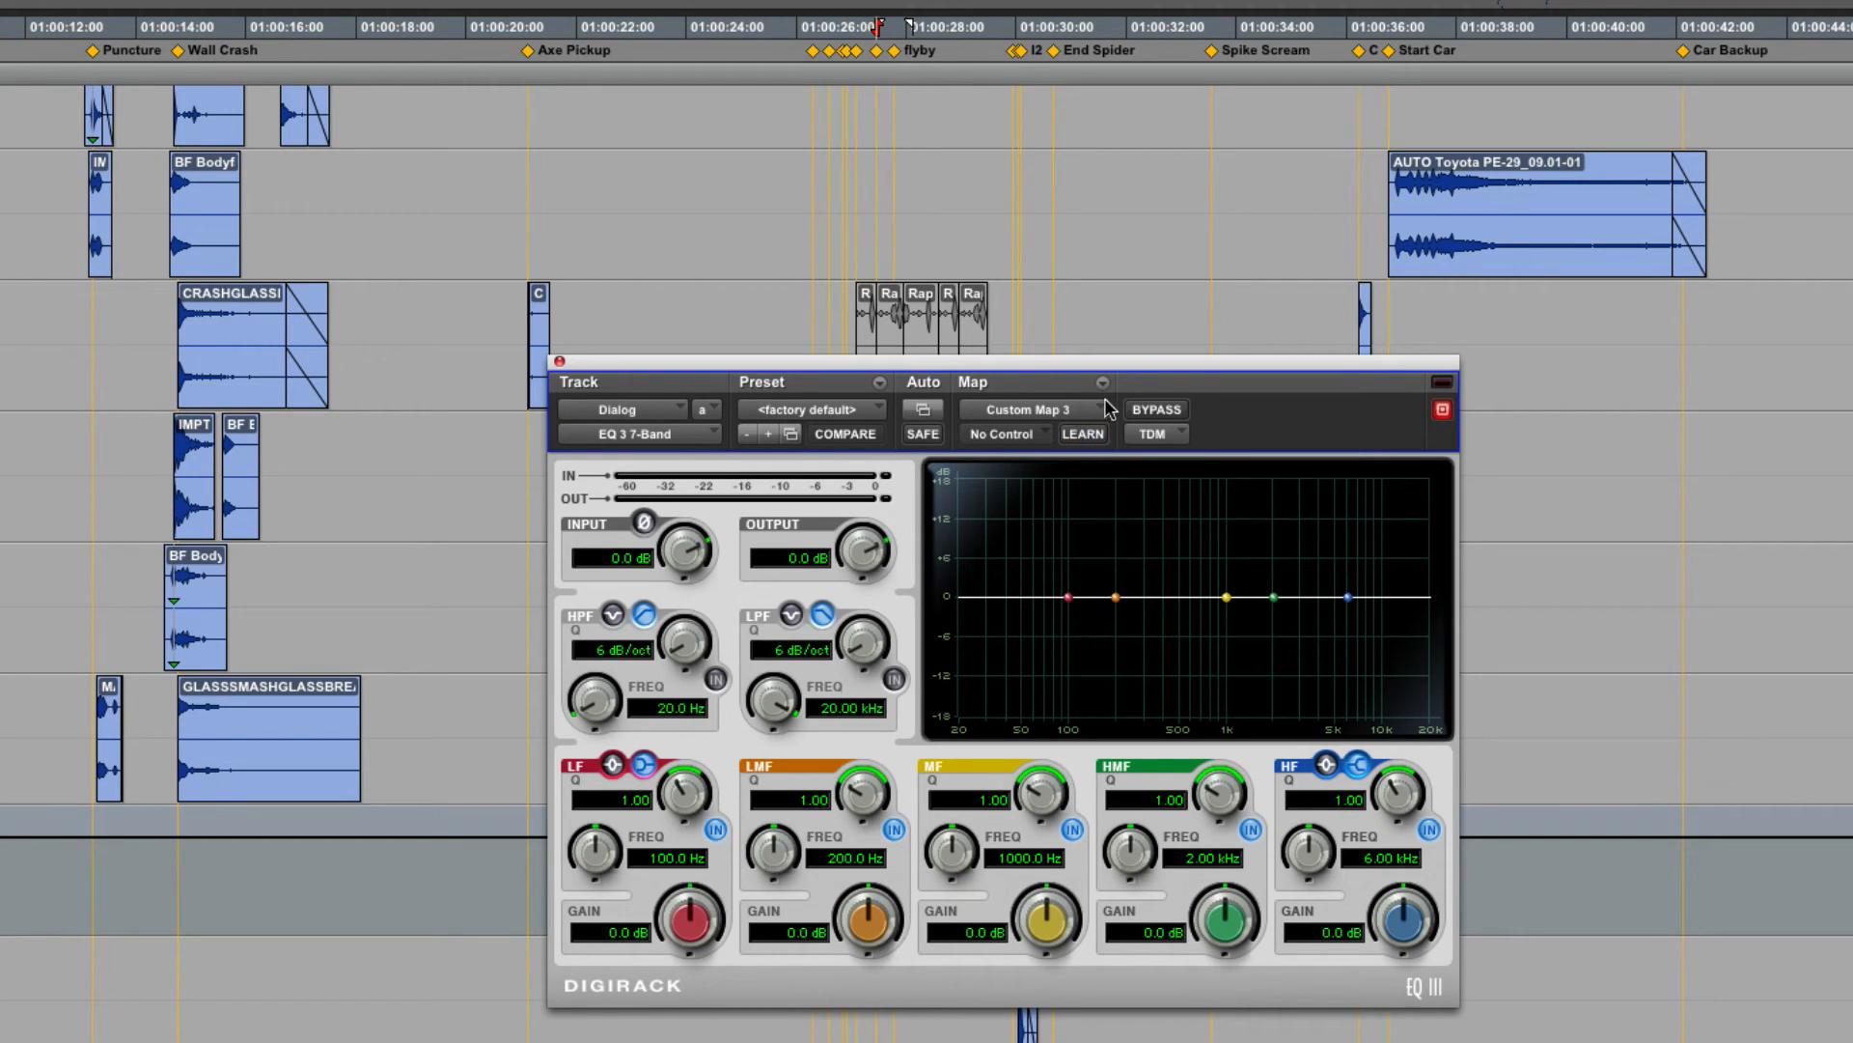
Step: Save the custom map as 'EQIII7' with its low-band assignments
{"action": "left_click", "coordinate": [1101, 382]}
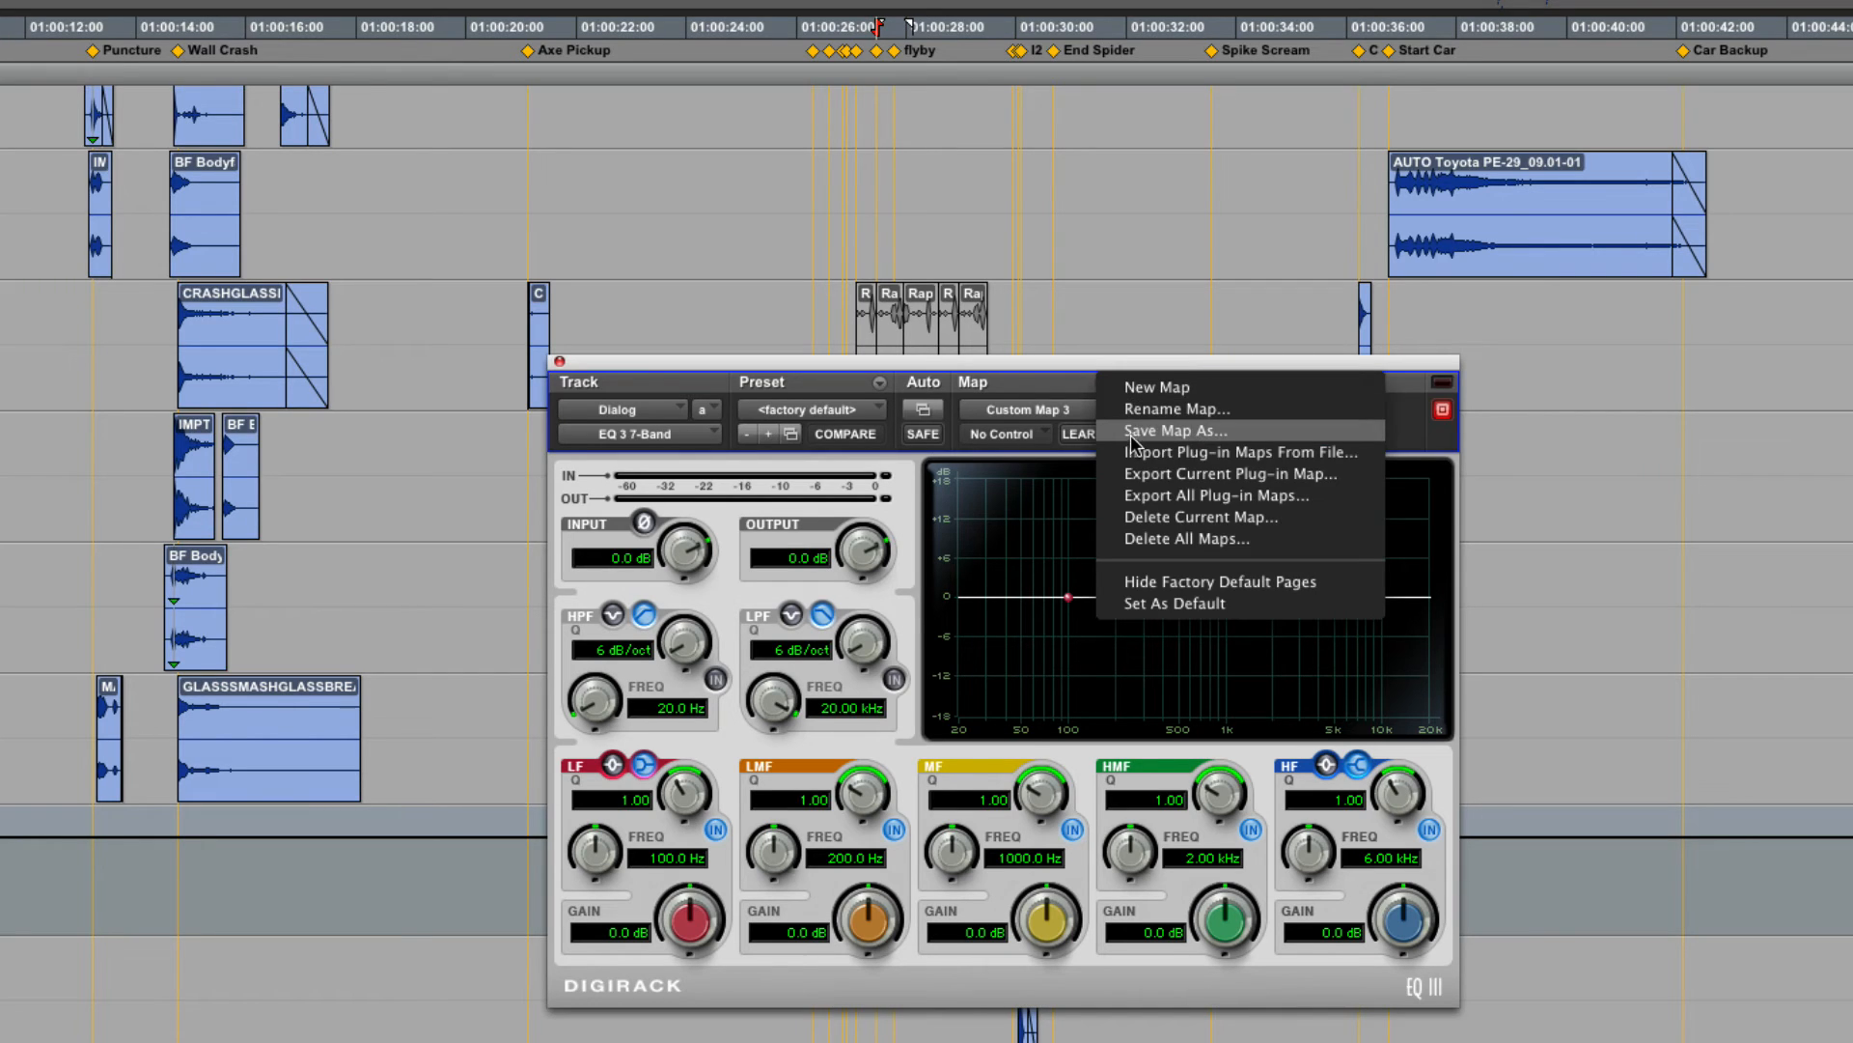
{"action": "left_click", "coordinate": [1175, 430]}
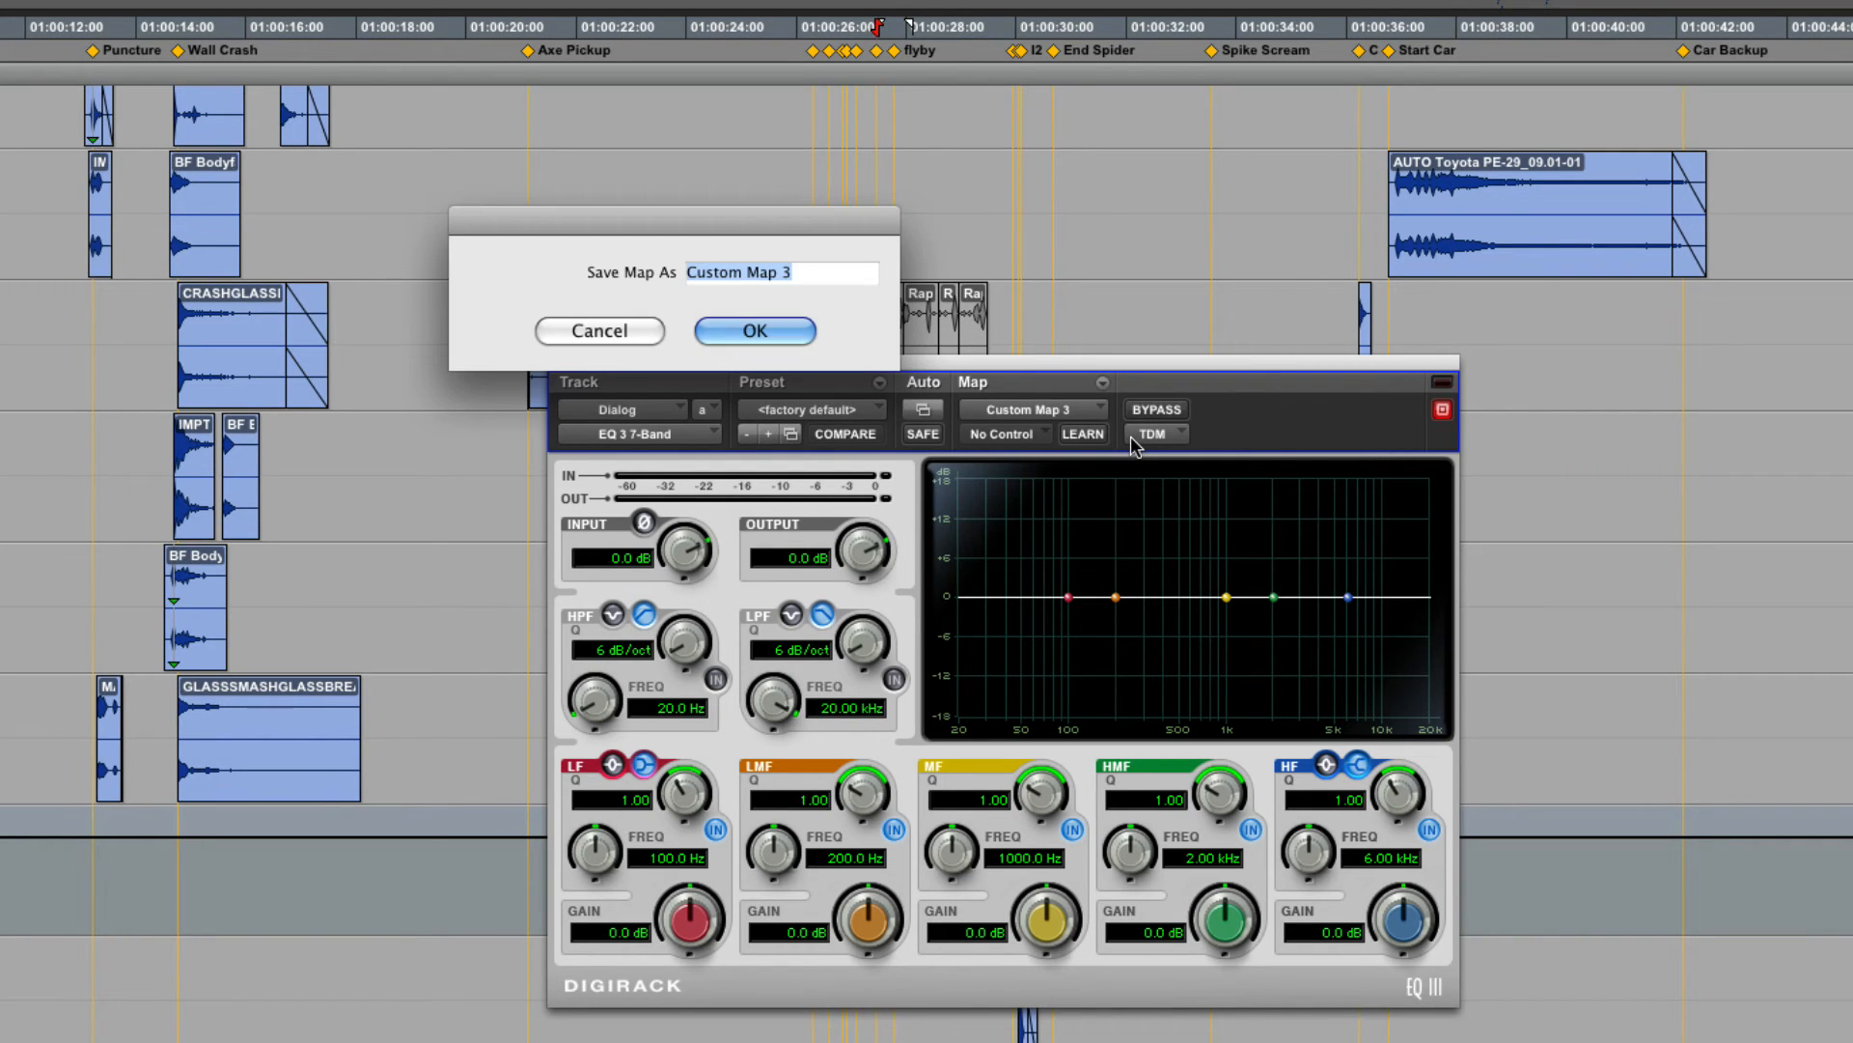
{"action": "type", "text": "EQ"}
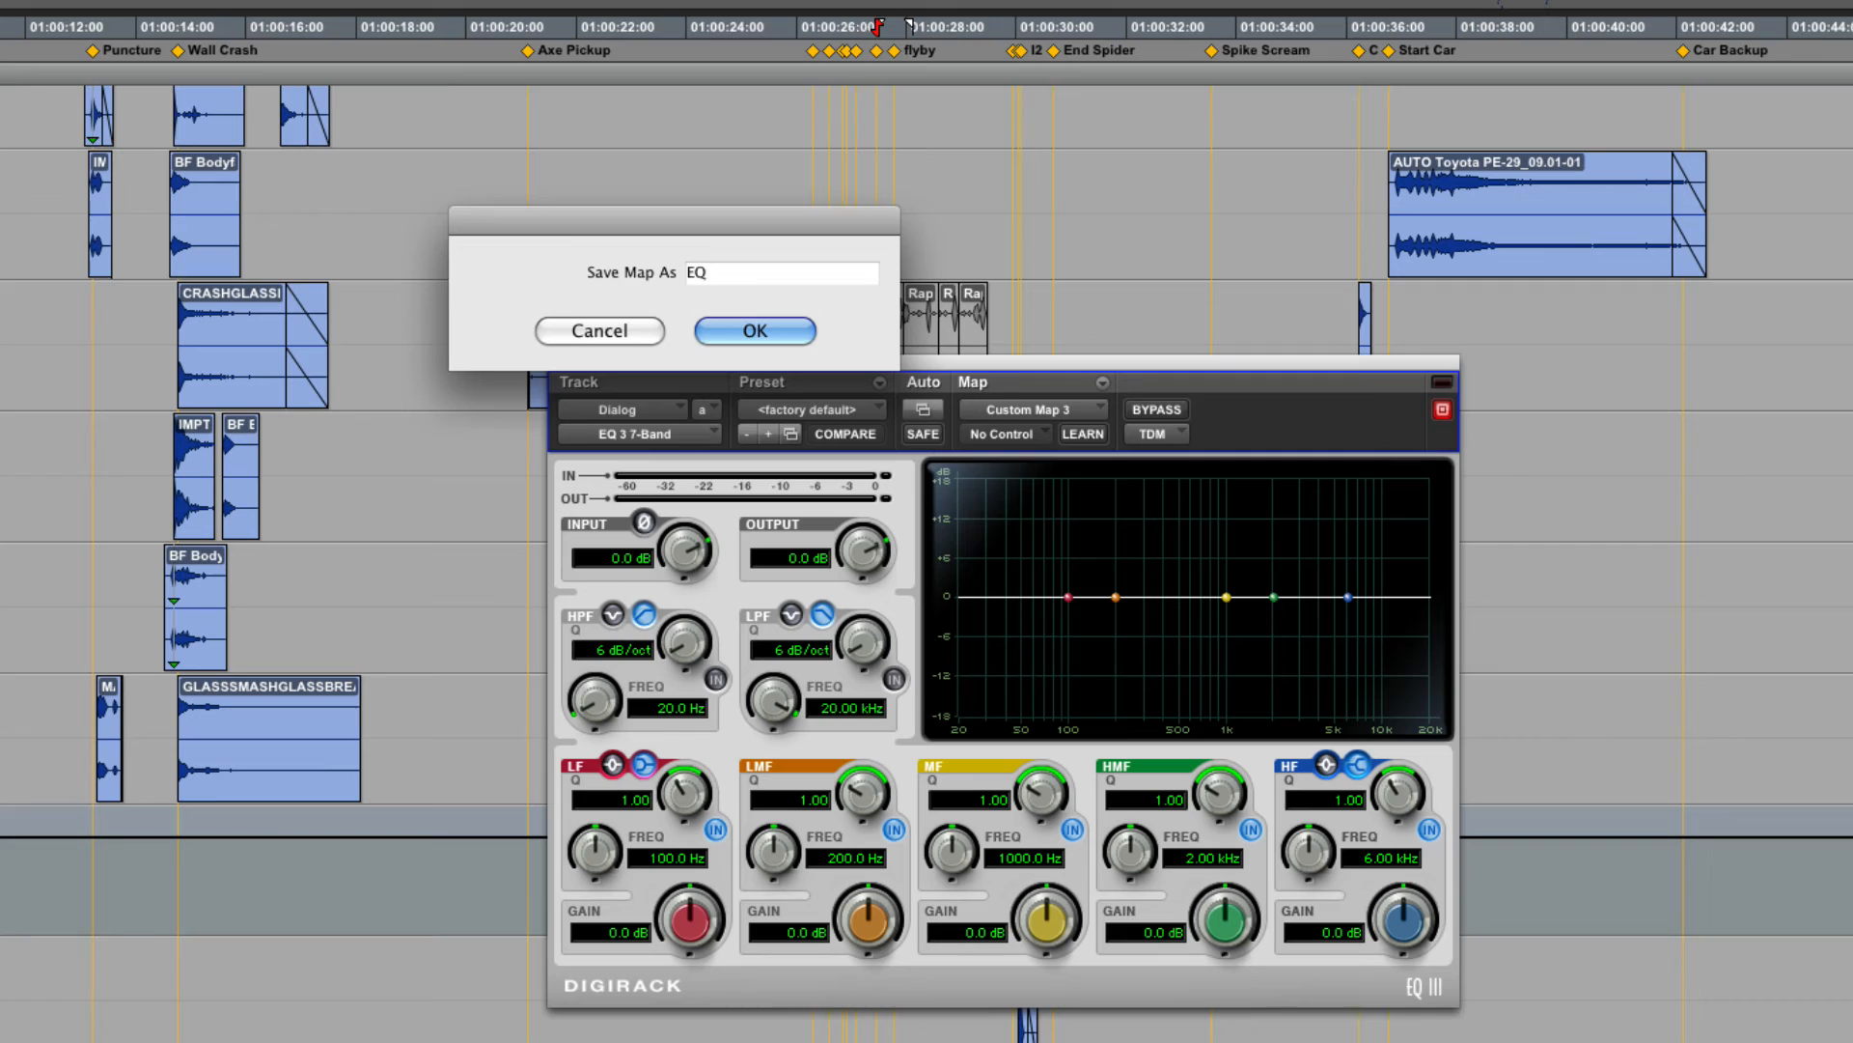
{"action": "left_click", "coordinate": [753, 331]}
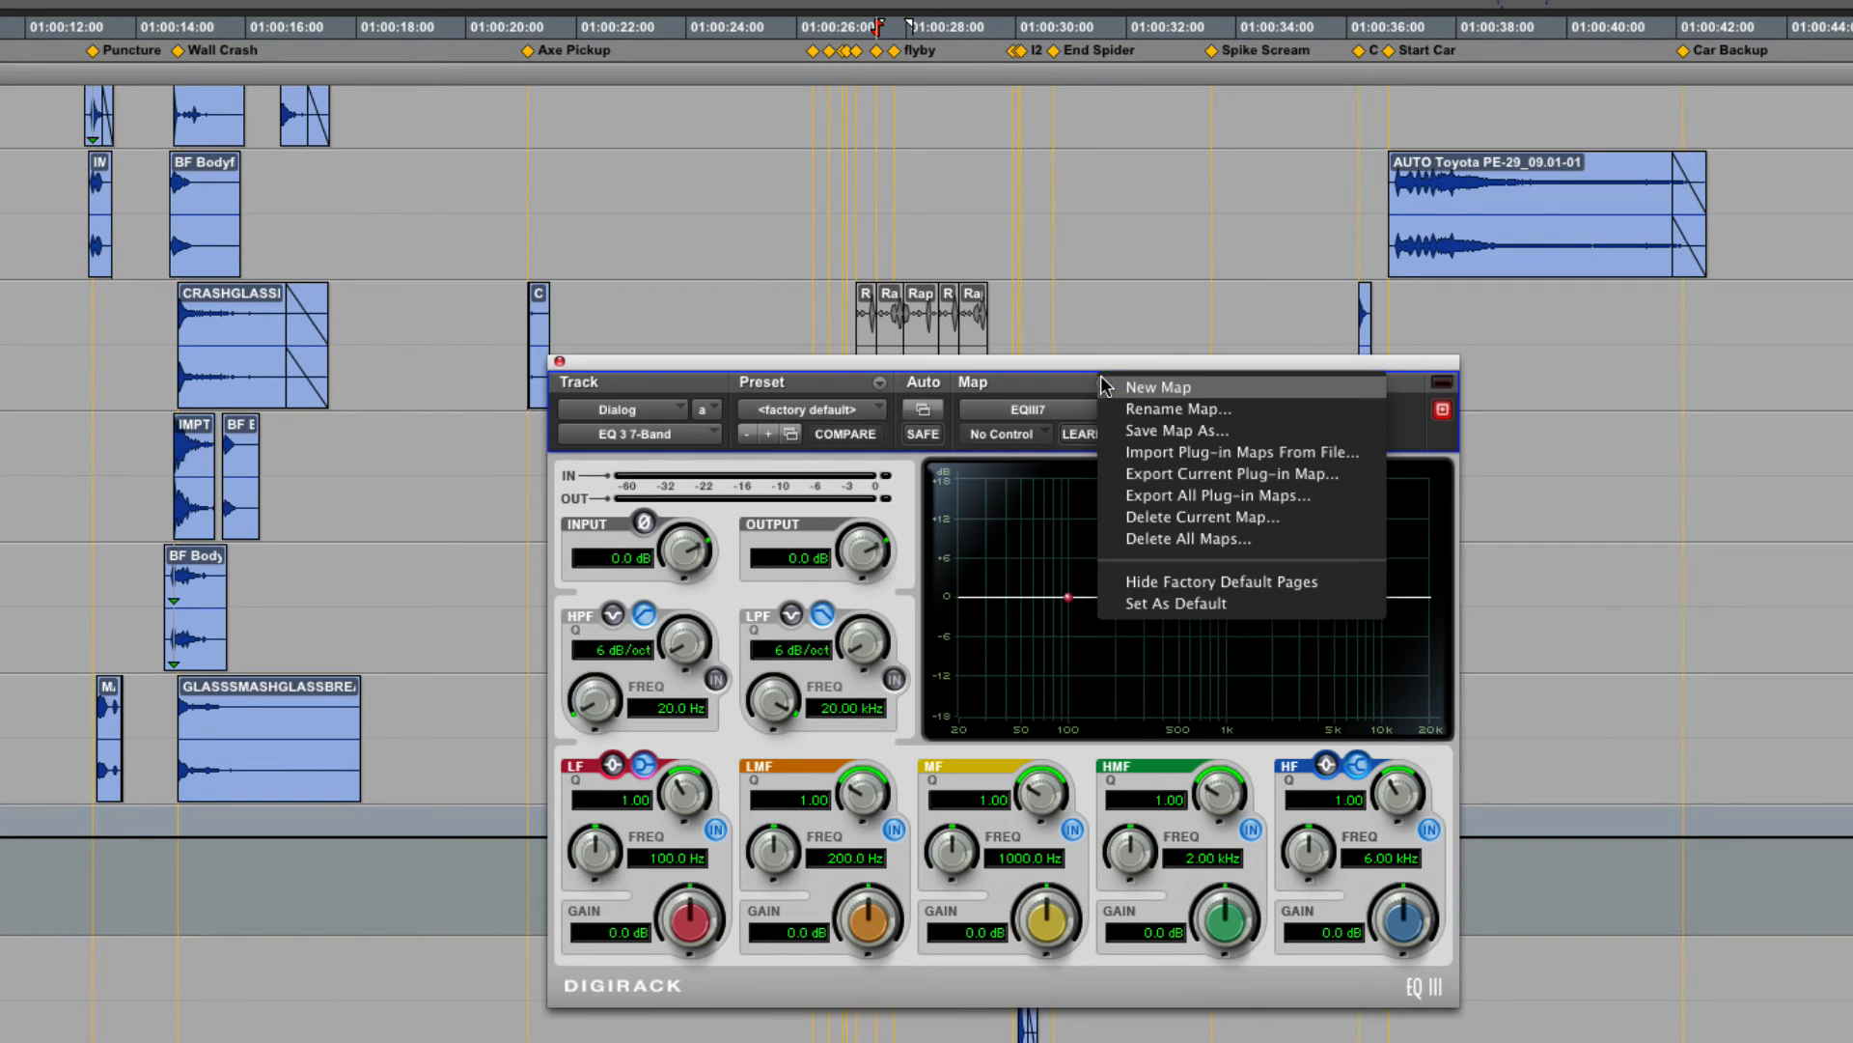
{"action": "mouse_move", "coordinate": [1229, 473]}
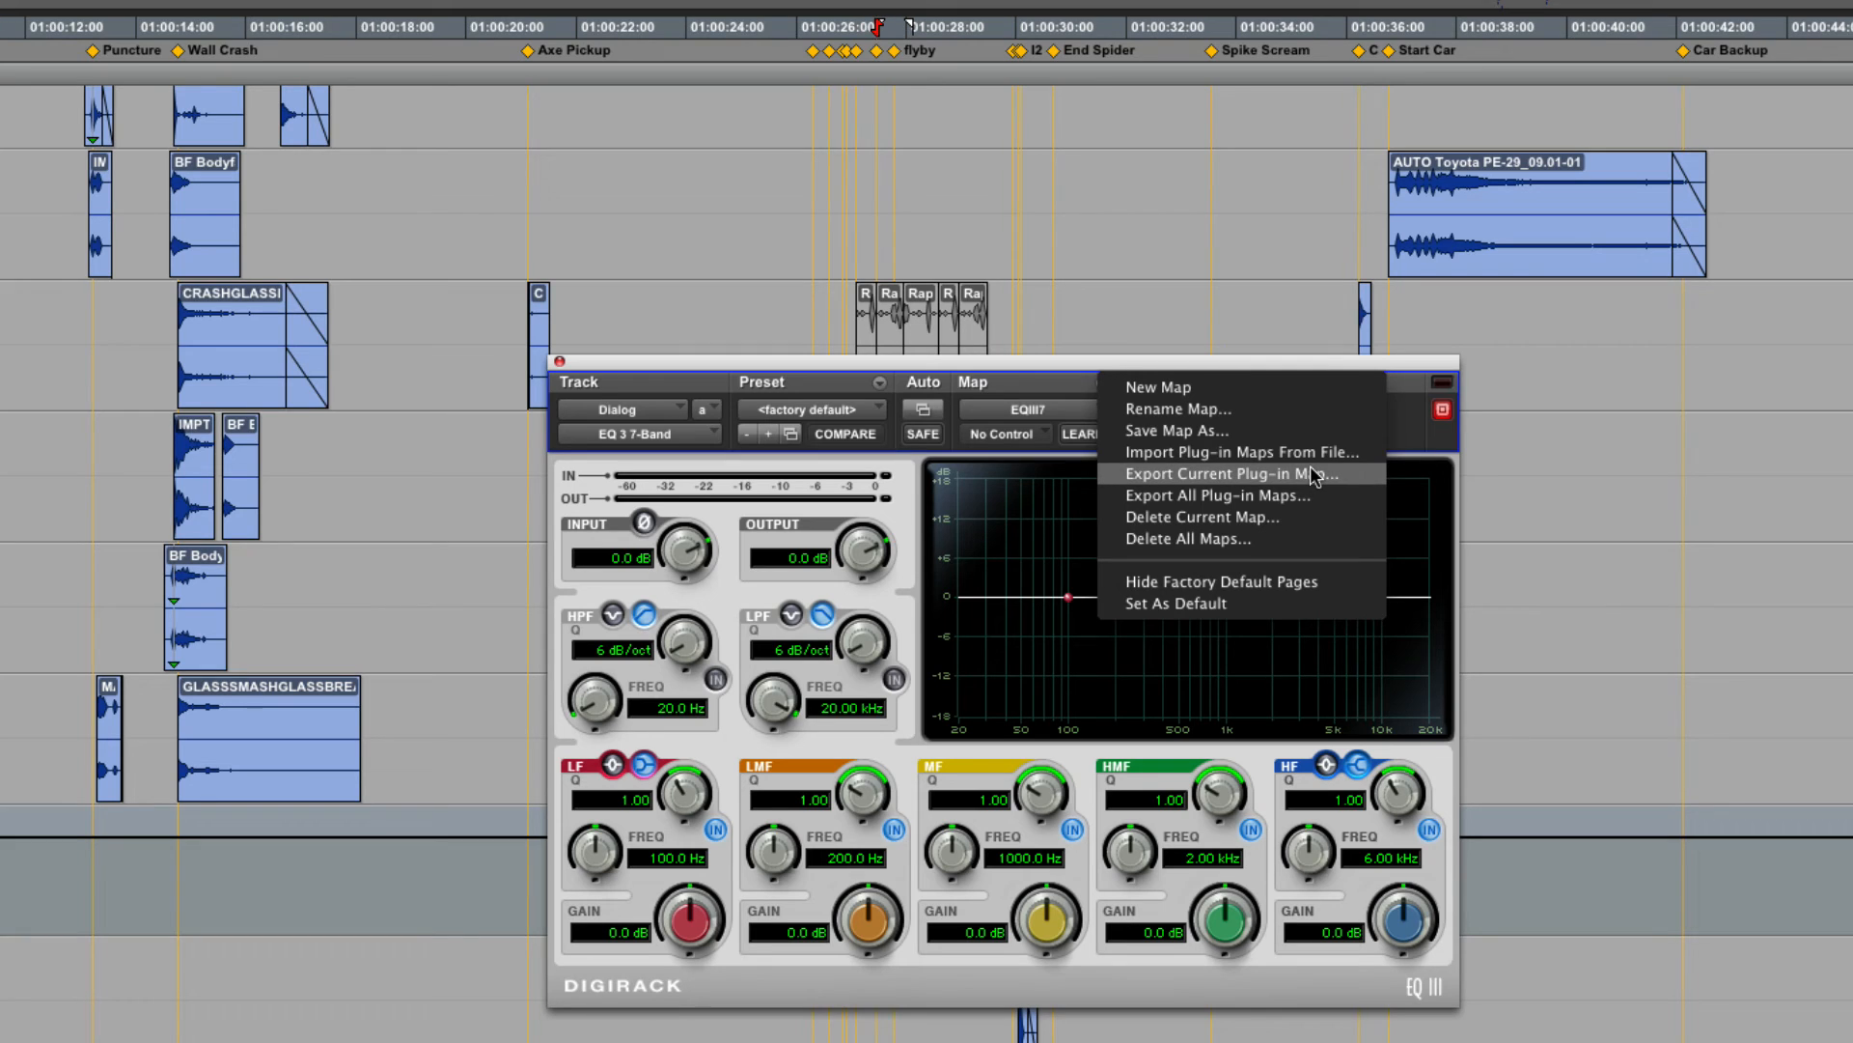
{"action": "mouse_move", "coordinate": [1212, 495]}
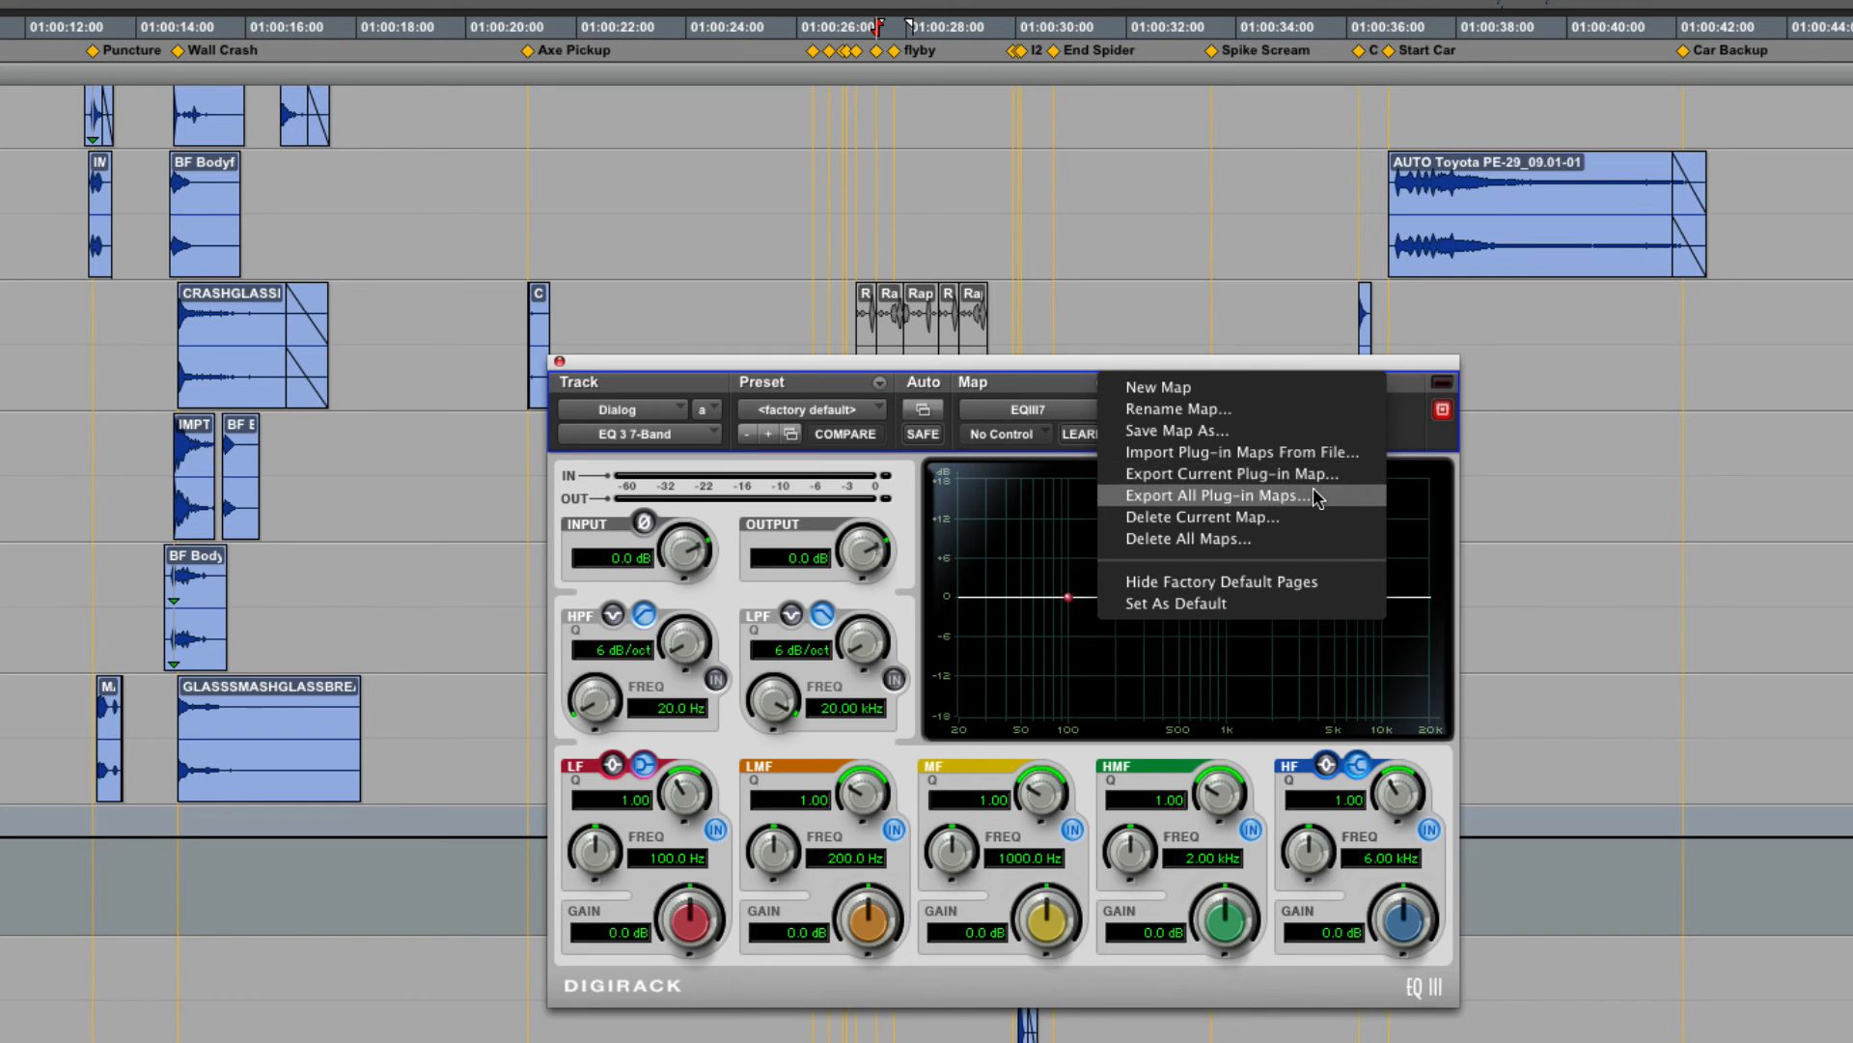
Step: Choose Export All Plug-in Maps to open the Save Plug-In Mappings As dialog
{"action": "left_click", "coordinate": [1212, 495]}
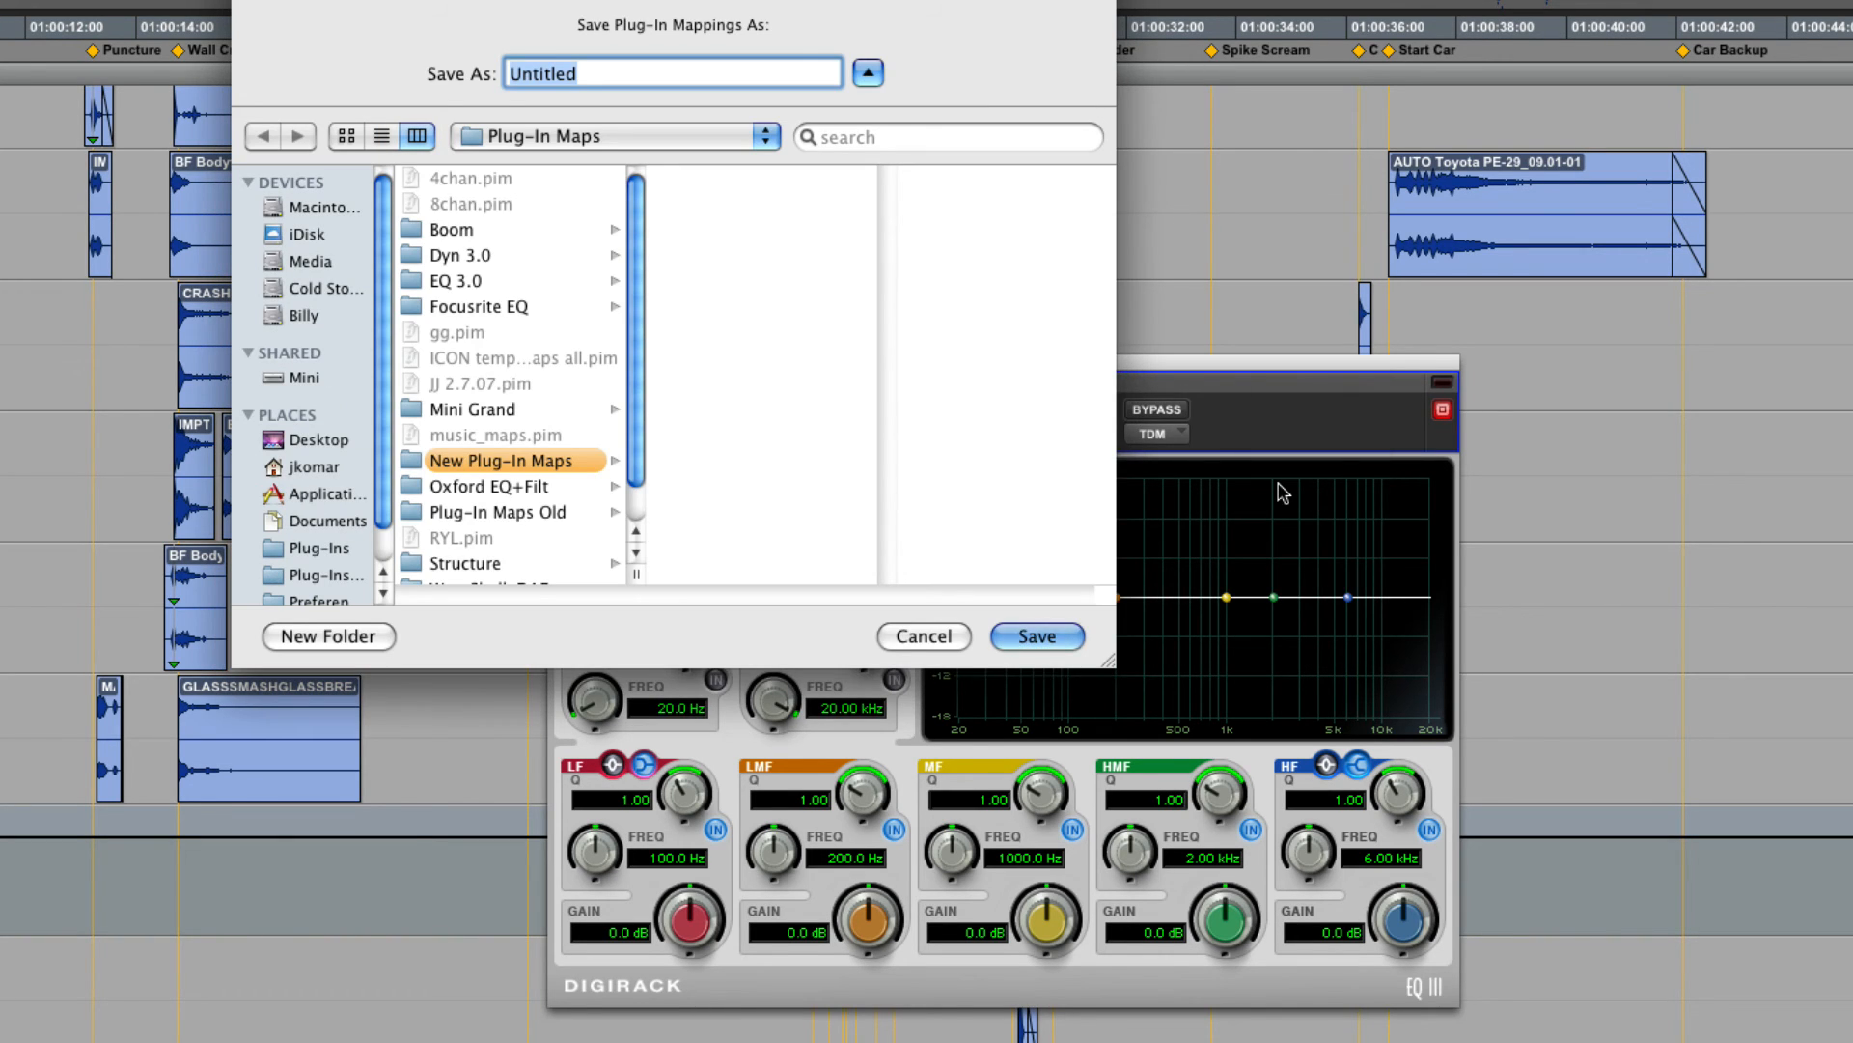